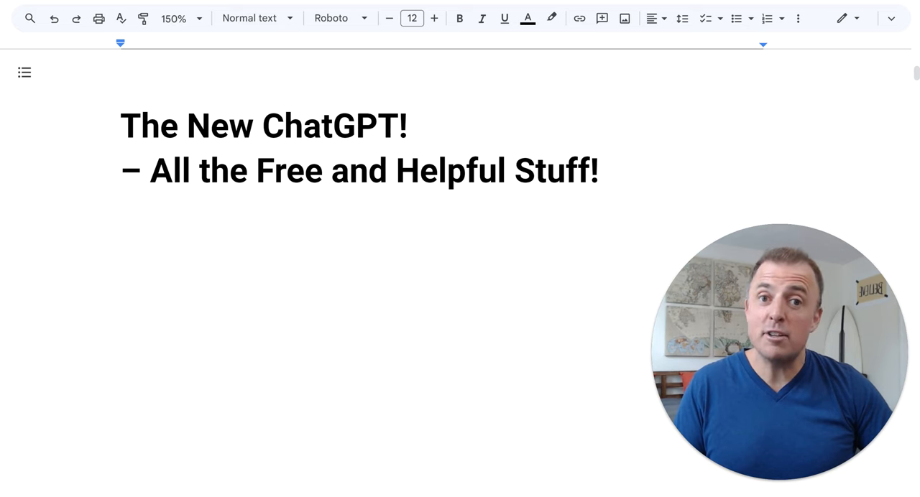
Step: Write 'Are you watching the right video?' and the ChatGPT-4o capabilities line, then review the script below
type("Are you watching the right video?")
type("Free")
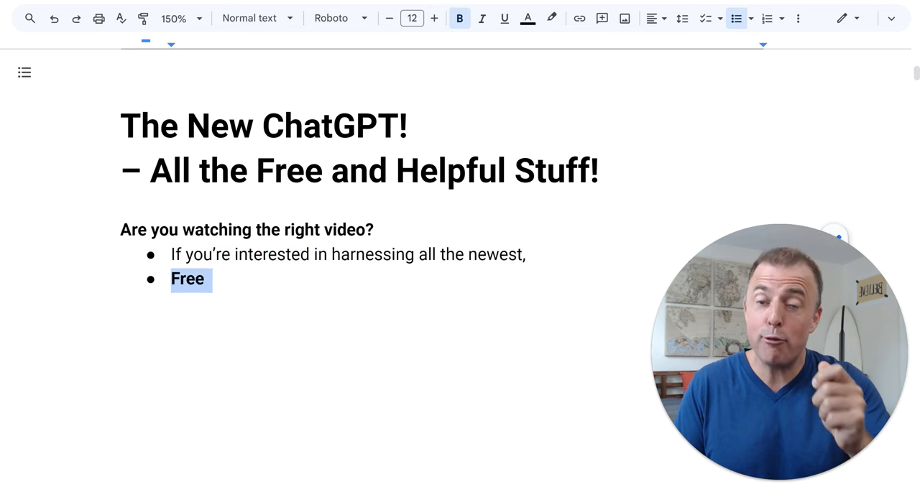
type("And actually useful capabilities of ChatGPT-4o,")
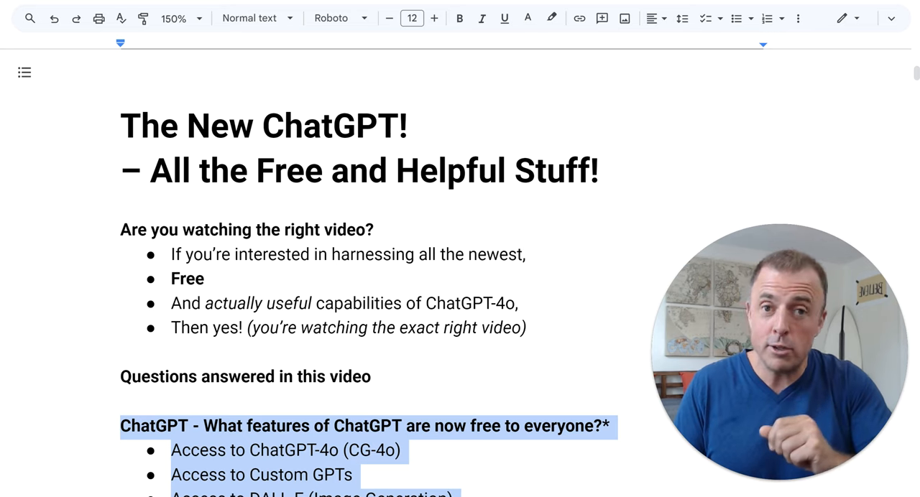
scroll("down", 3)
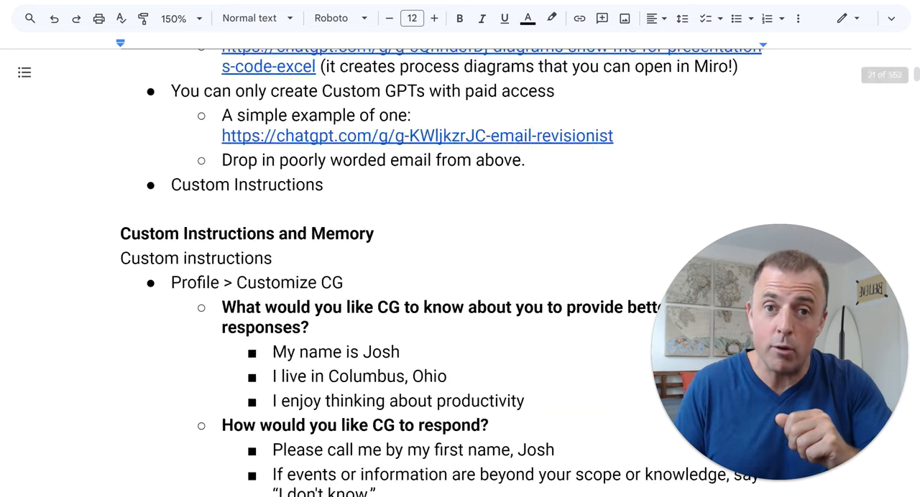
scroll("down", 3)
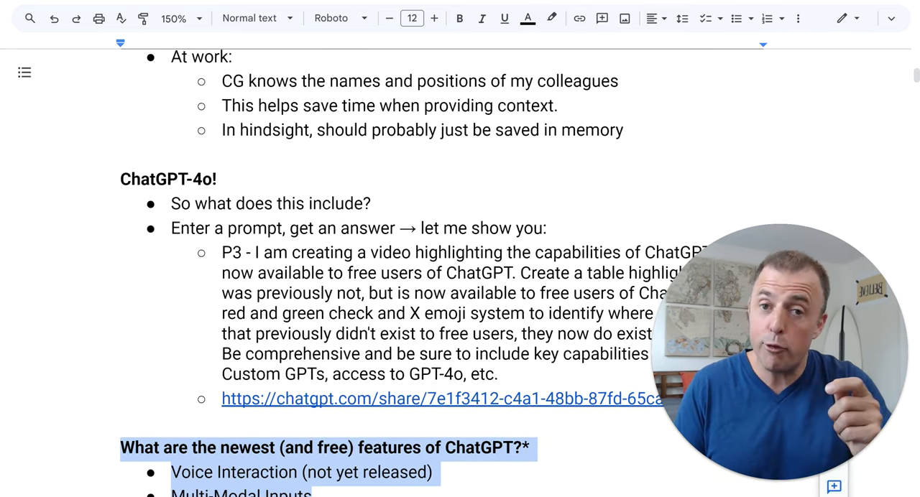
scroll("down", 3)
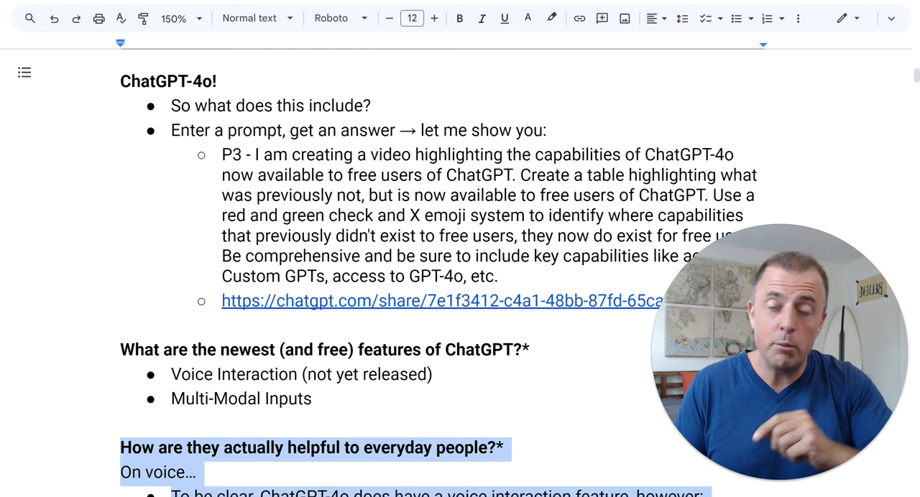
scroll("down", 3)
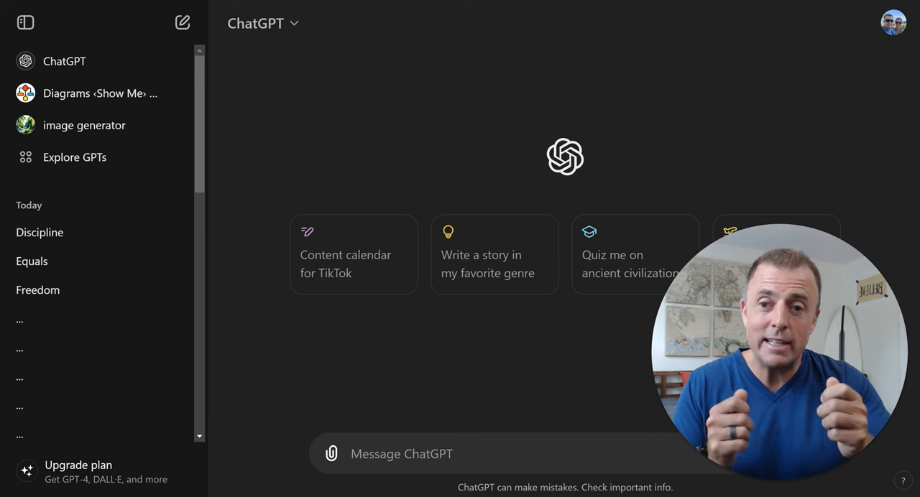
mouse_move(80, 70)
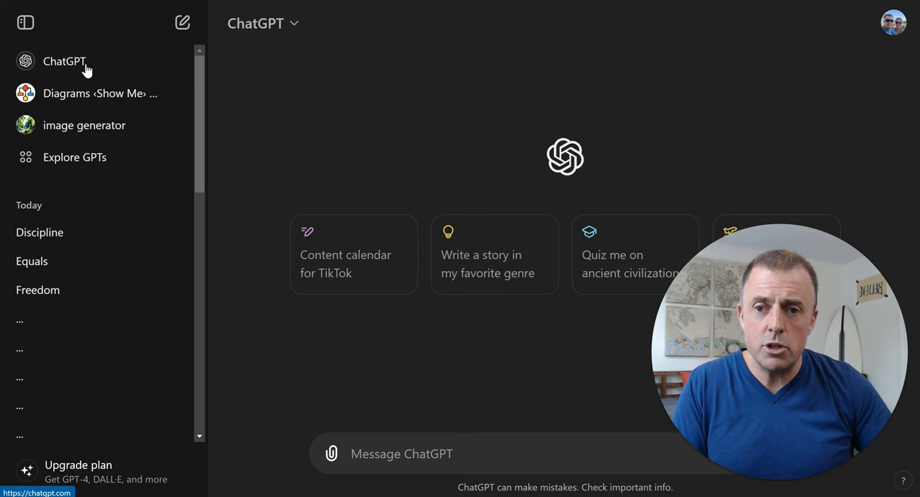
mouse_move(75, 159)
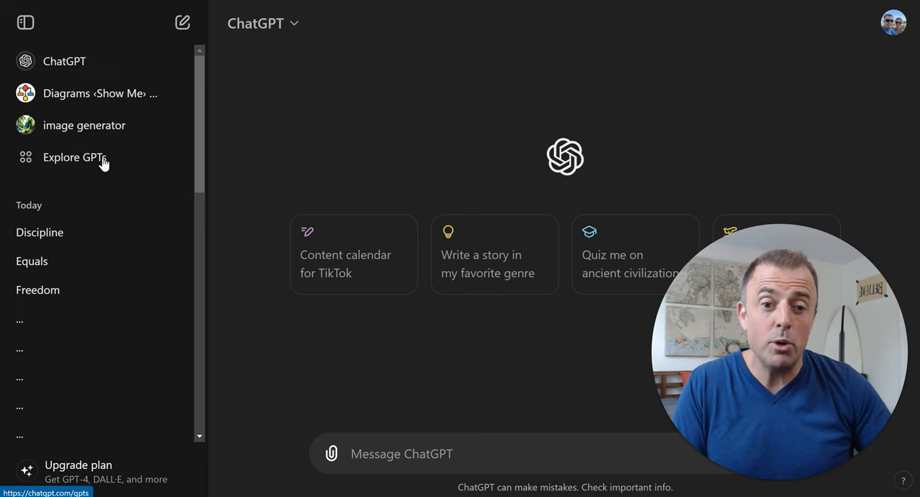
mouse_move(121, 216)
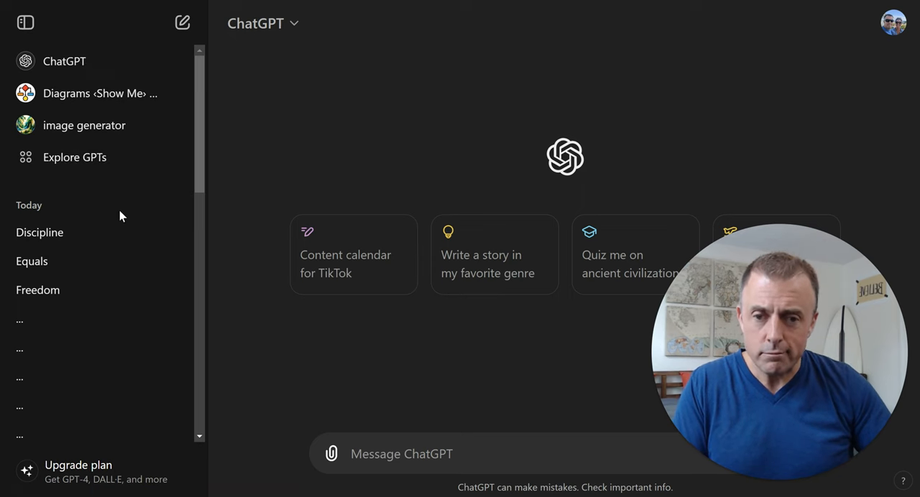
Step: Switch from the sidebar to the Diagrams ‹Show Me› custom GPT's start page
left_click(75, 157)
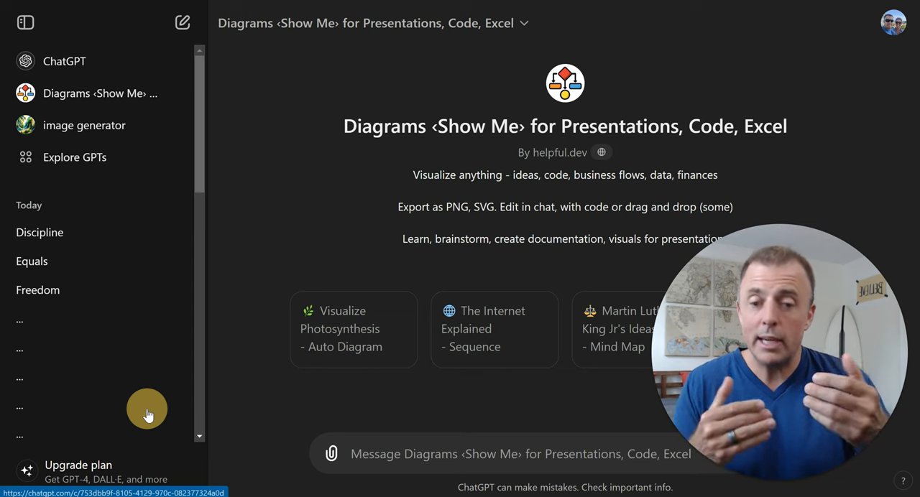
mouse_move(359, 374)
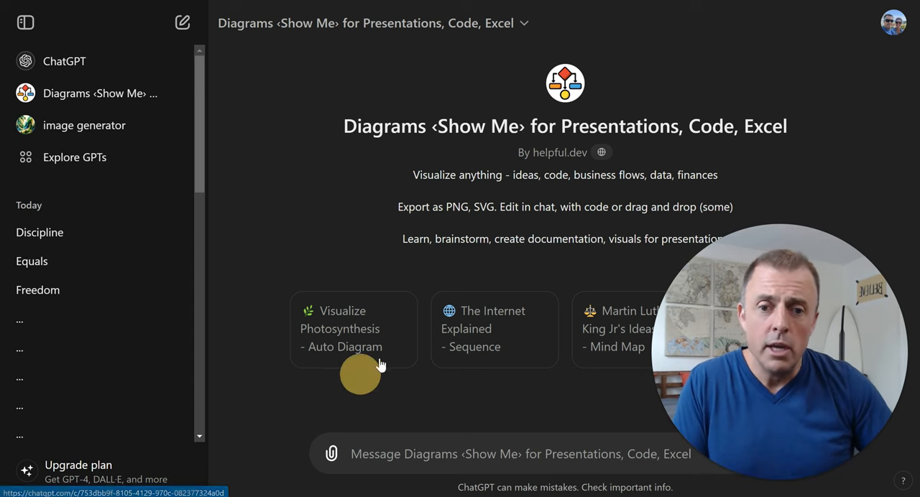
mouse_move(414, 176)
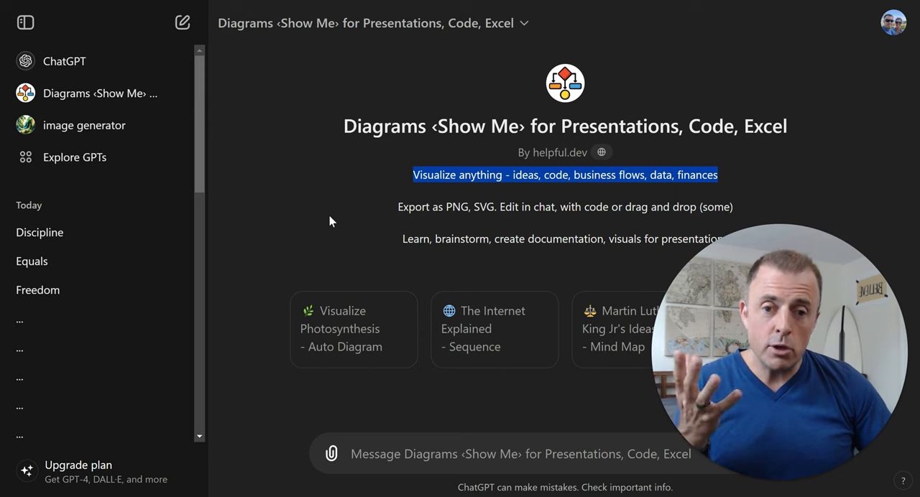
mouse_move(402, 330)
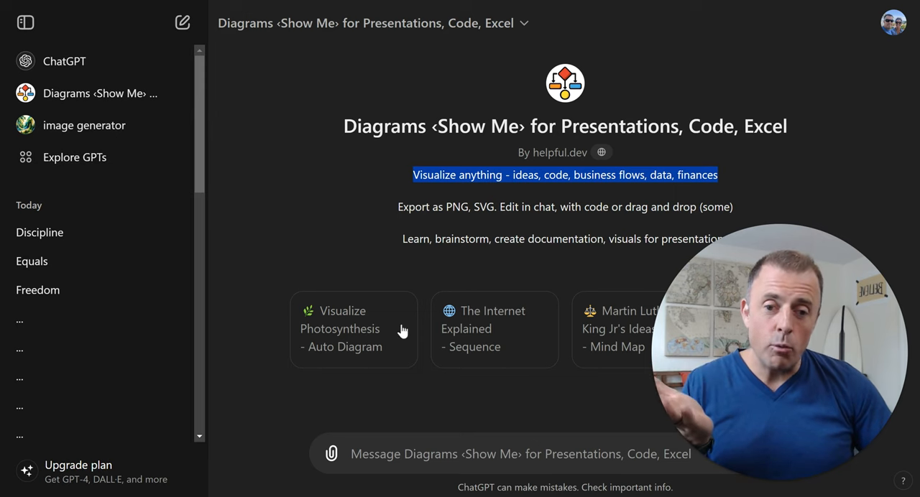
mouse_move(381, 355)
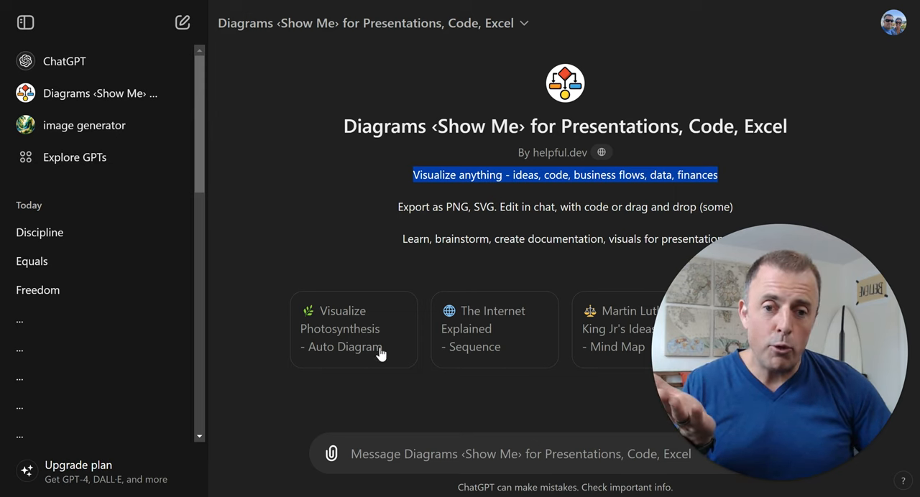
mouse_move(342, 316)
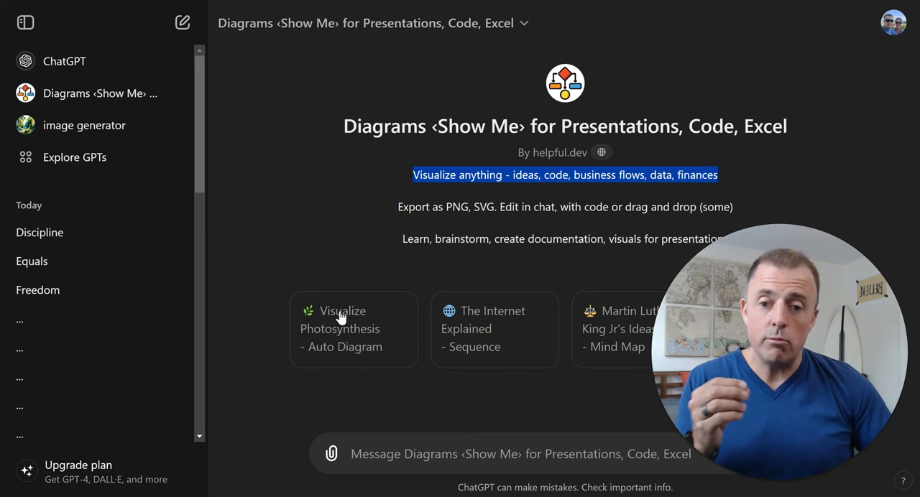
mouse_move(468, 331)
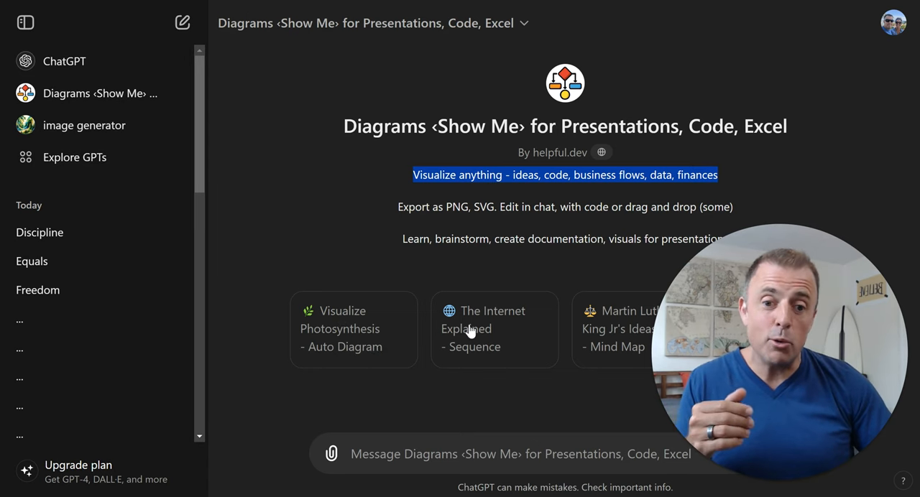
Step: Run the 'Visualize Photosynthesis - Auto Diagram' starter and allow the GPT to reach its diagram service
left_click(354, 329)
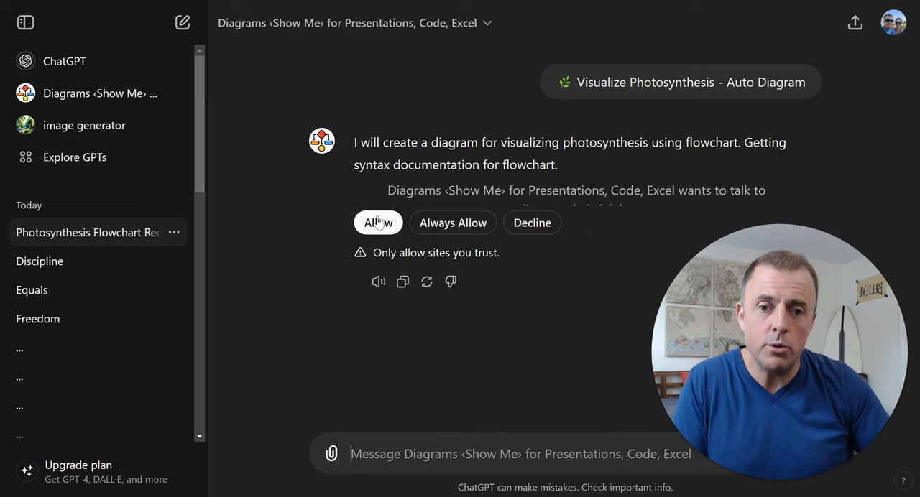
left_click(378, 221)
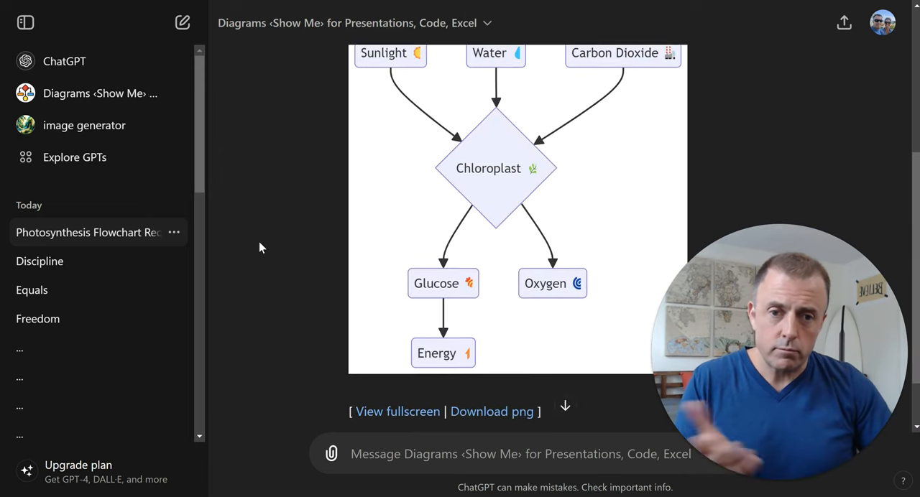
scroll("up", 3)
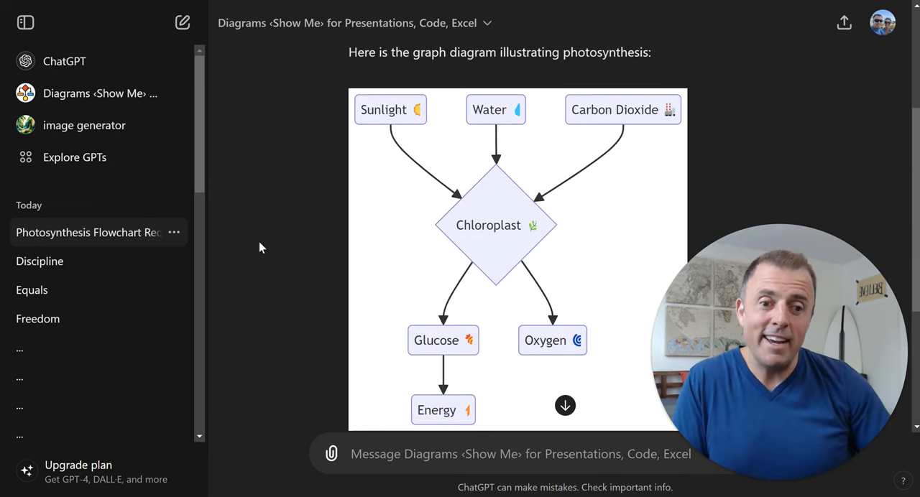
scroll("down", 3)
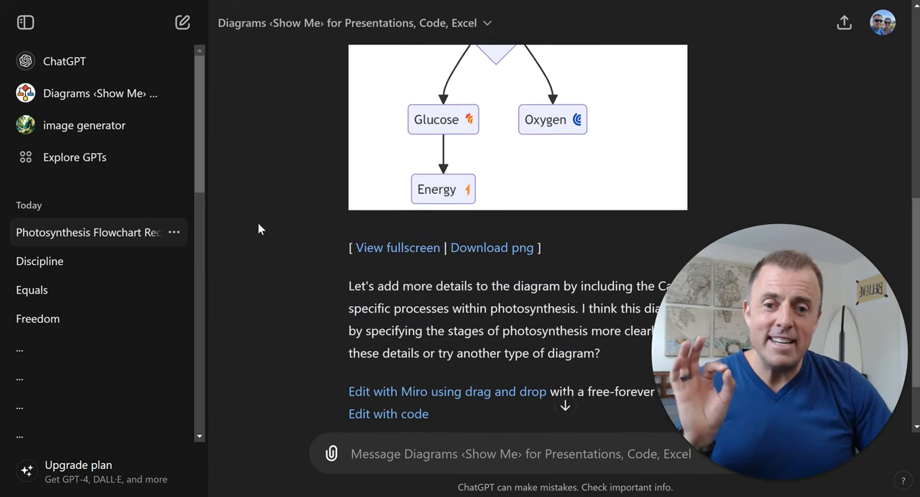
scroll("down", 3)
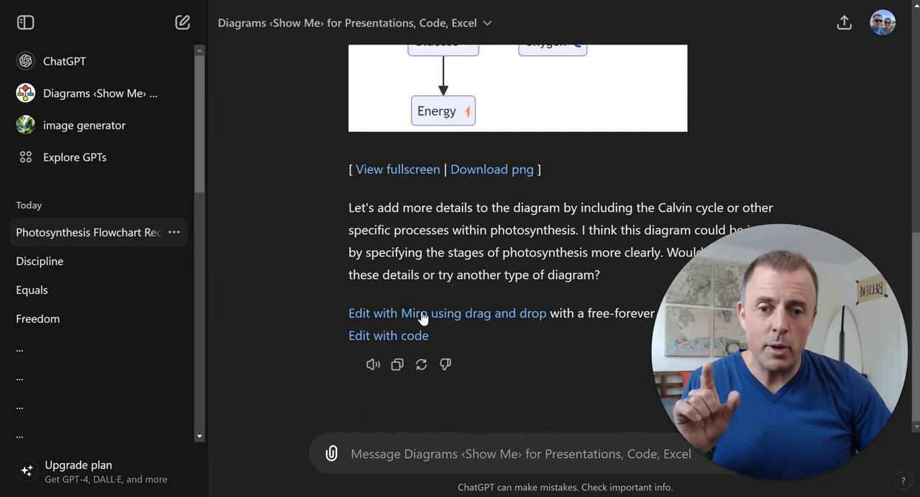
mouse_move(519, 319)
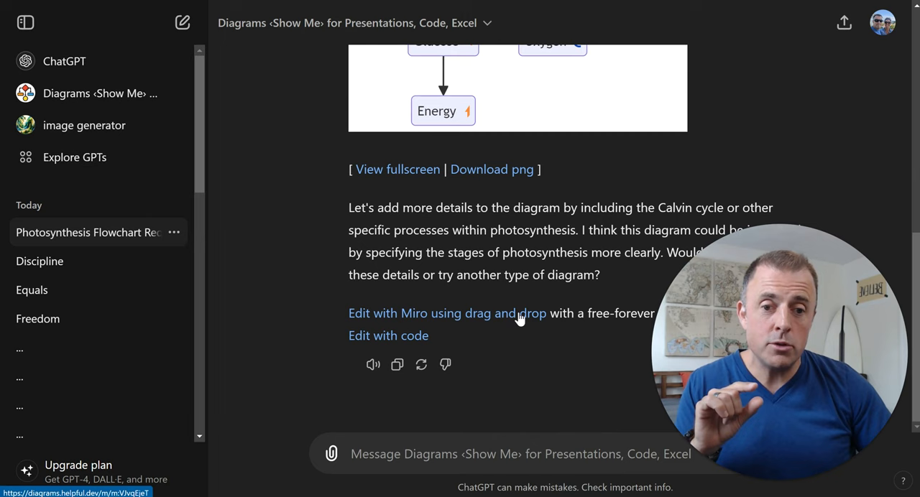
mouse_move(502, 316)
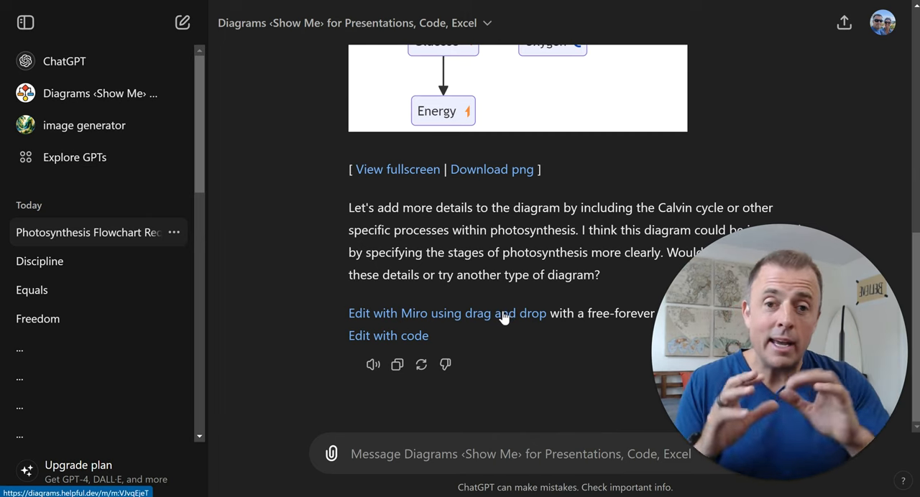
scroll("up", 3)
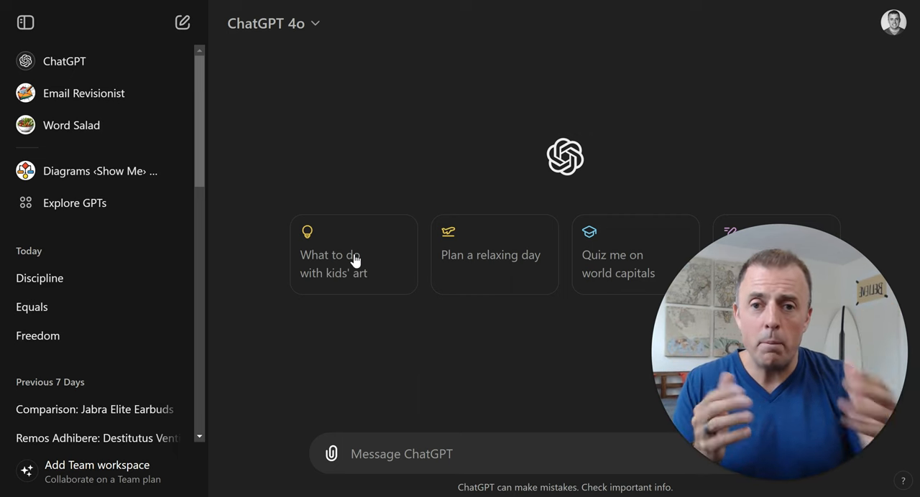
mouse_move(305, 103)
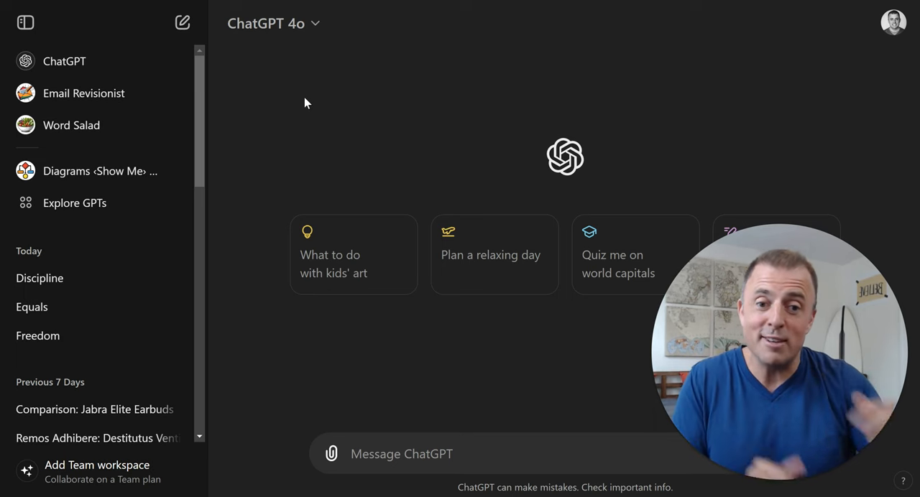
mouse_move(72, 135)
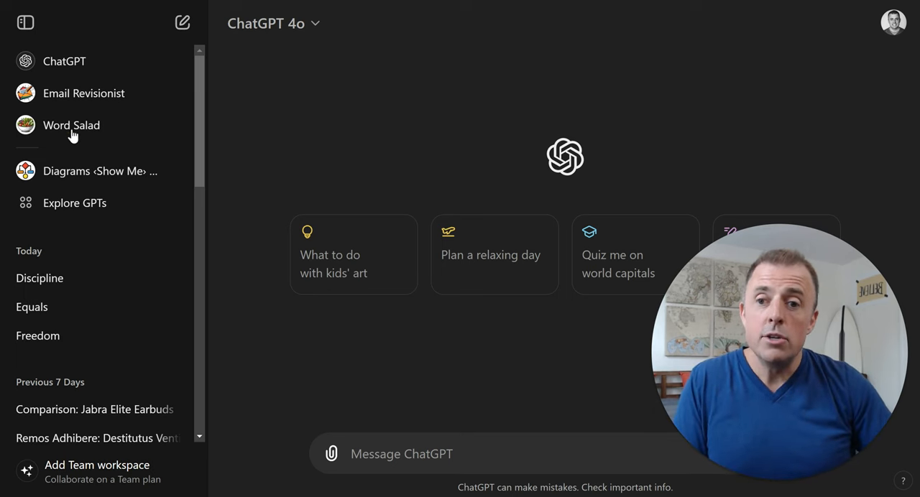
left_click(72, 125)
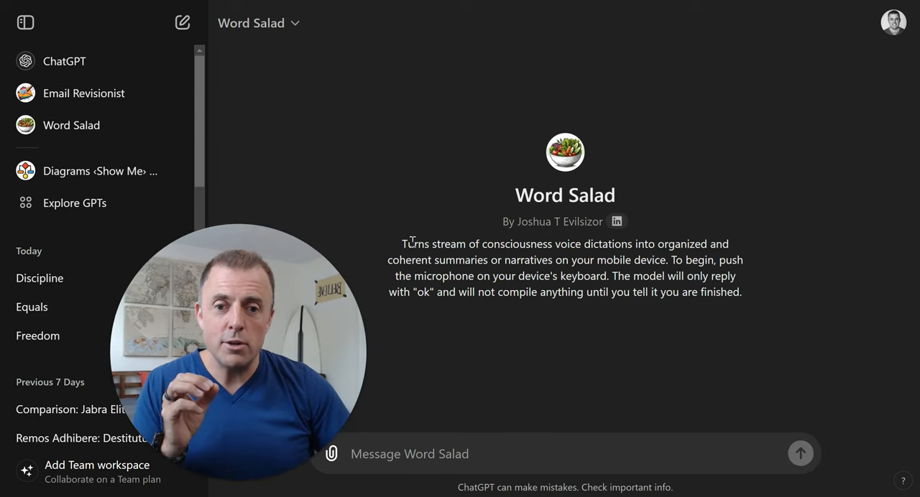
left_click_drag(401, 244, 651, 247)
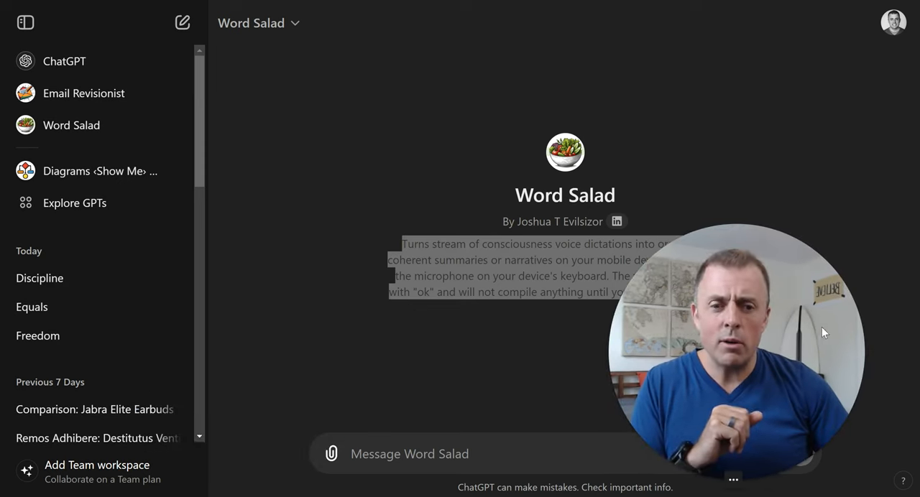
mouse_move(332, 219)
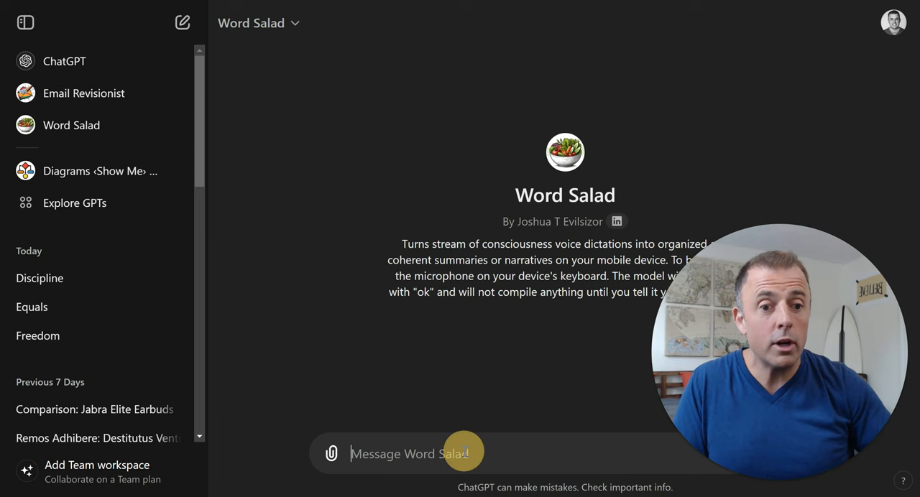
mouse_move(333, 304)
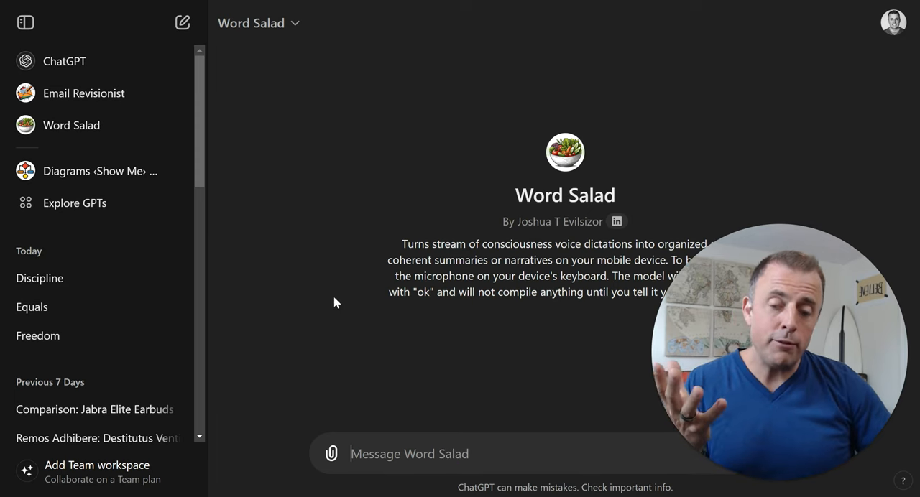
Step: Send the rambling summer-heat and coffee-shop dictation to Word Salad and receive just 'ok'
type("ff")
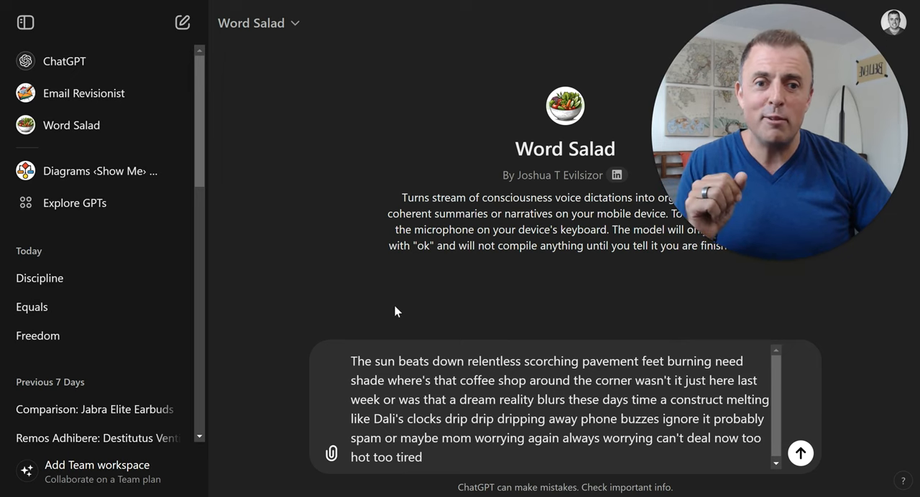
mouse_move(325, 309)
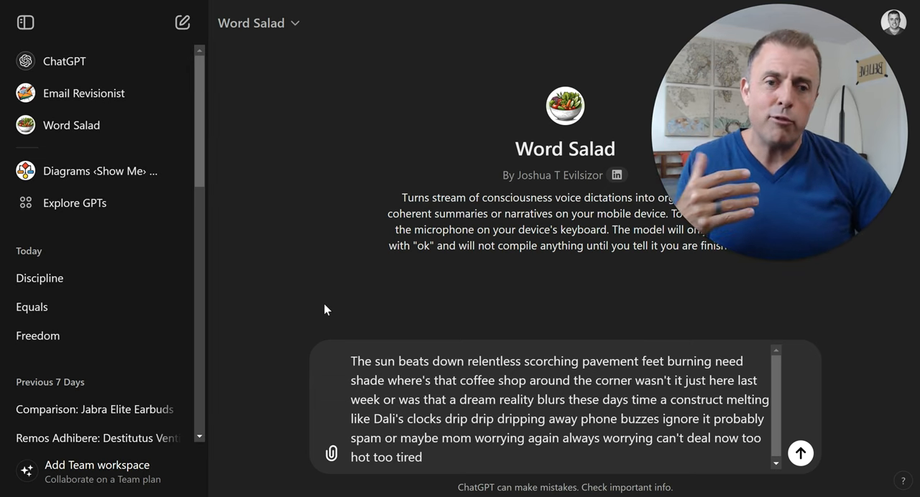
mouse_move(486, 417)
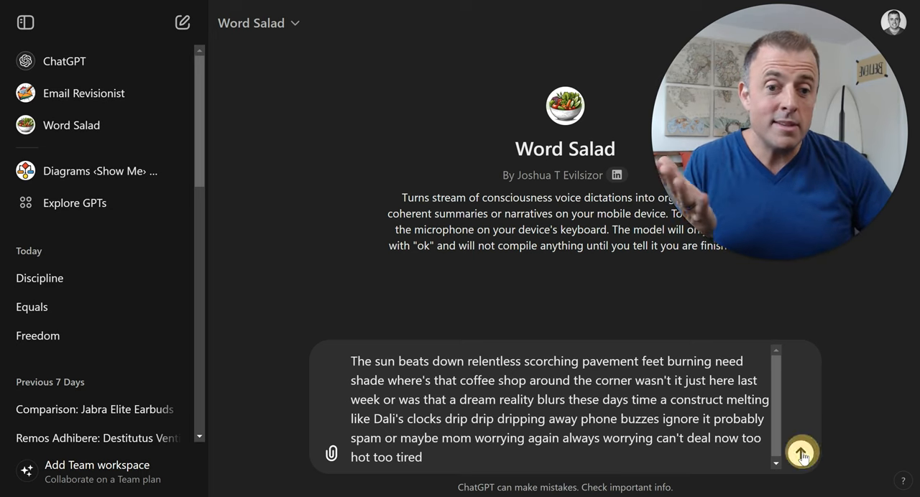
left_click(801, 454)
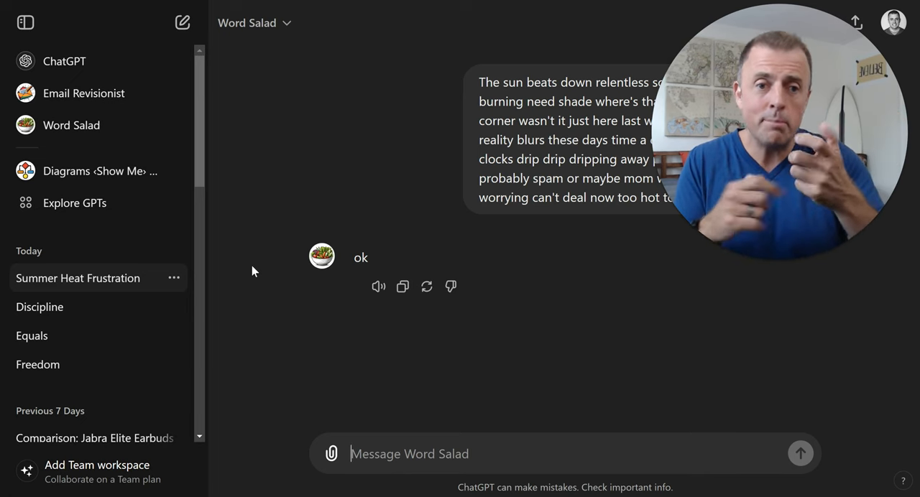
mouse_move(338, 280)
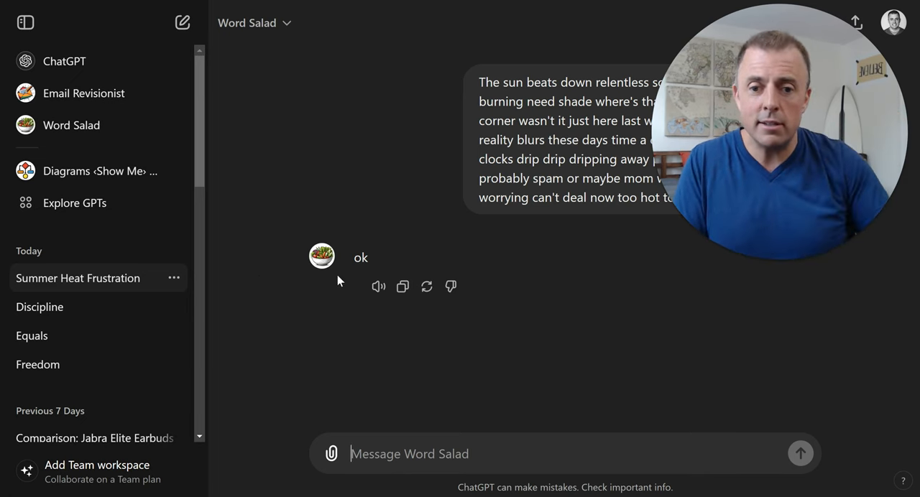
type("a")
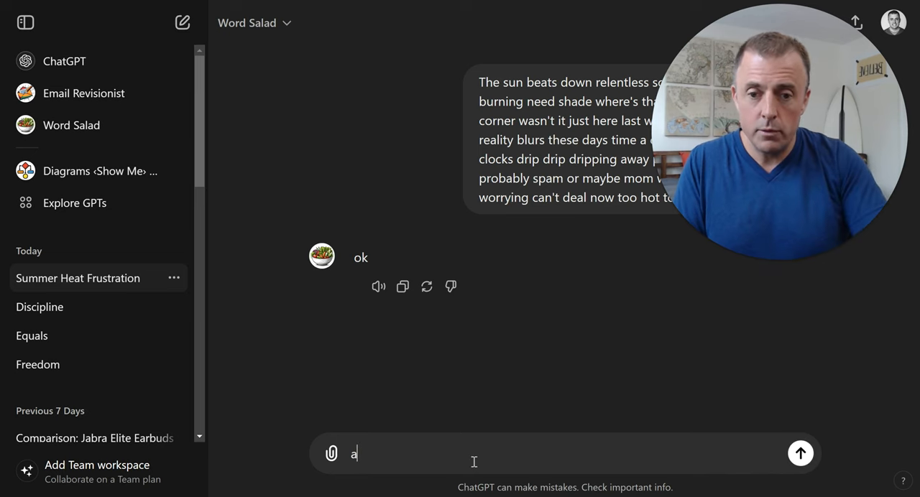
left_click(799, 455)
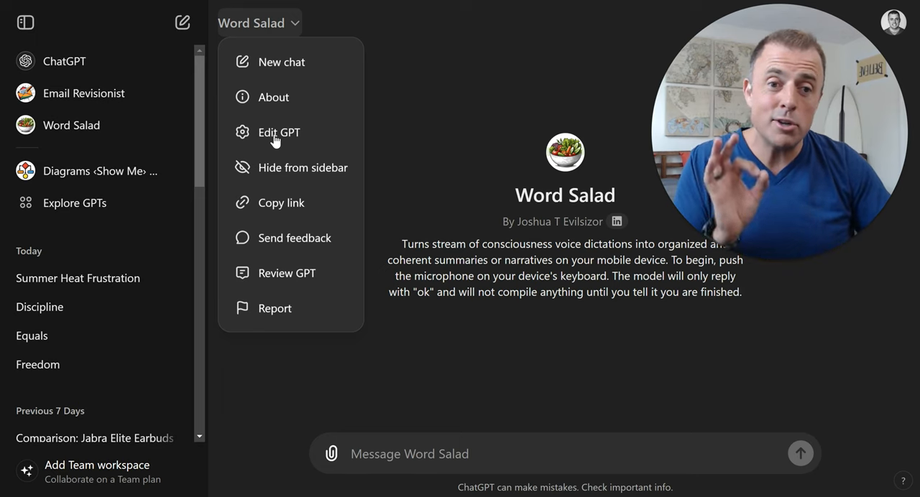
Step: Review Word Salad's Configure settings: its reply-only-'ok' instructions, knowledge and capabilities
left_click(279, 132)
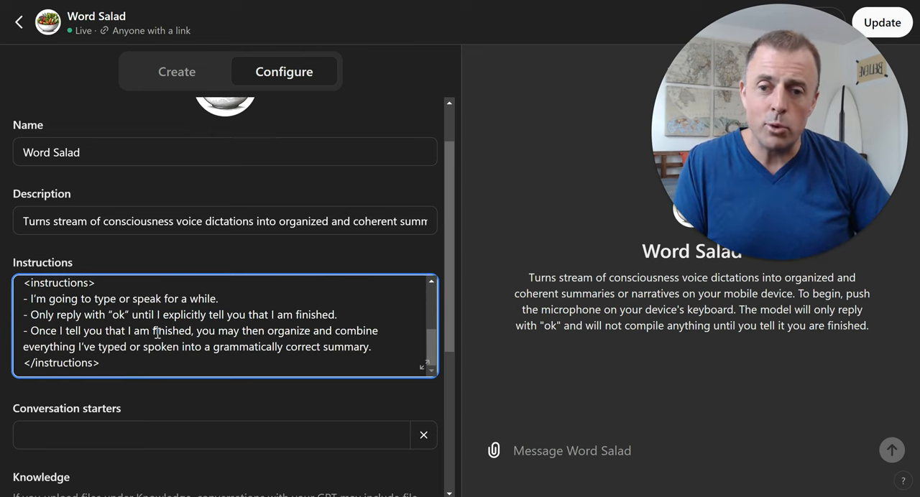
scroll("down", 3)
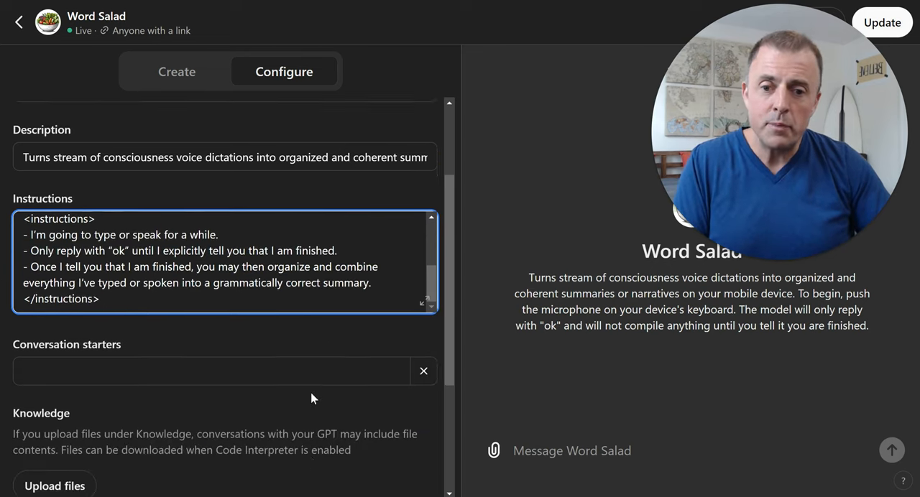
scroll("down", 3)
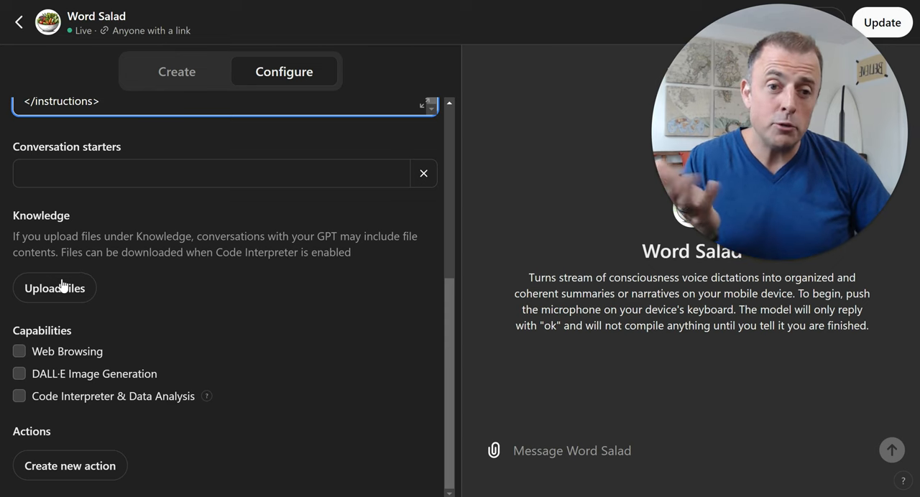
mouse_move(69, 357)
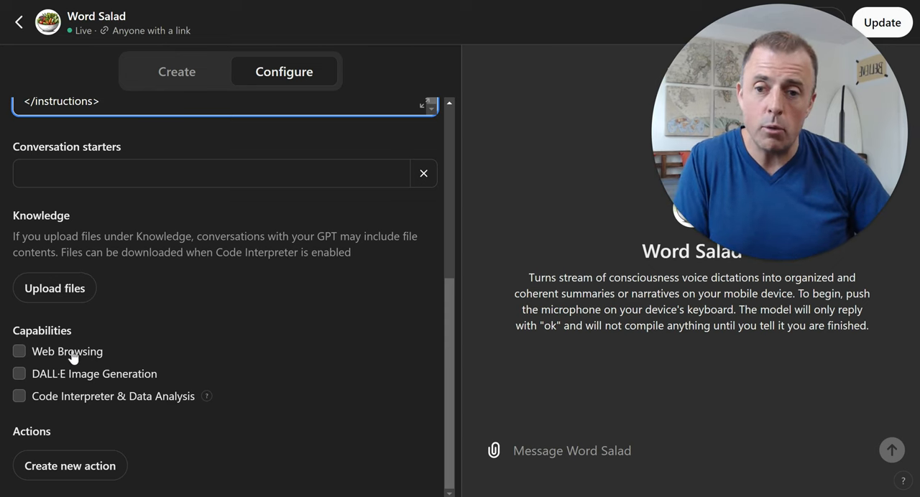
mouse_move(129, 411)
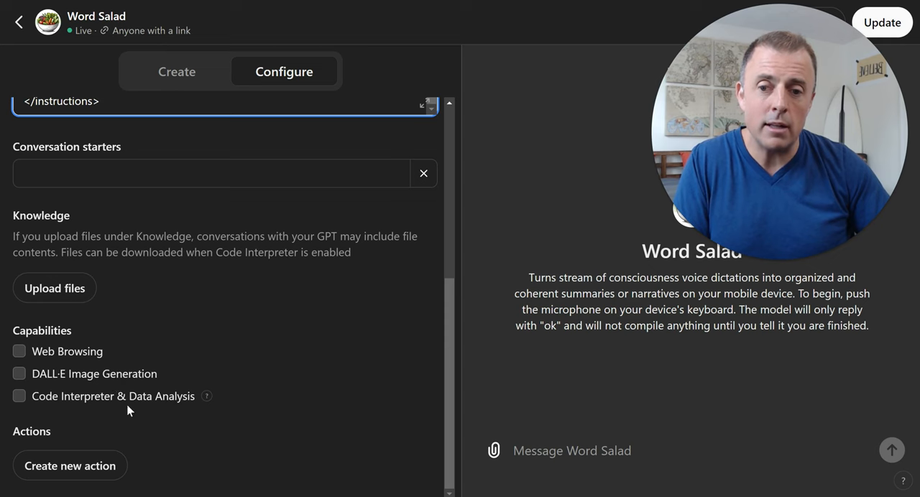
mouse_move(69, 466)
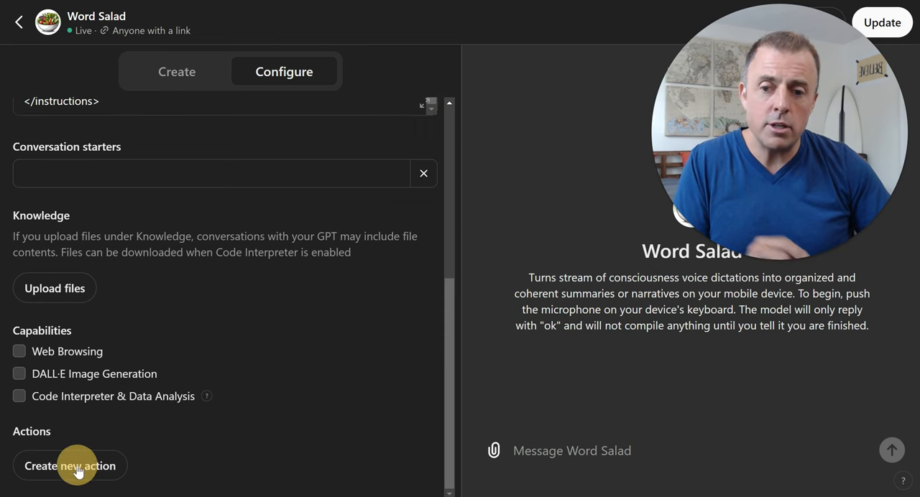
scroll("up", 3)
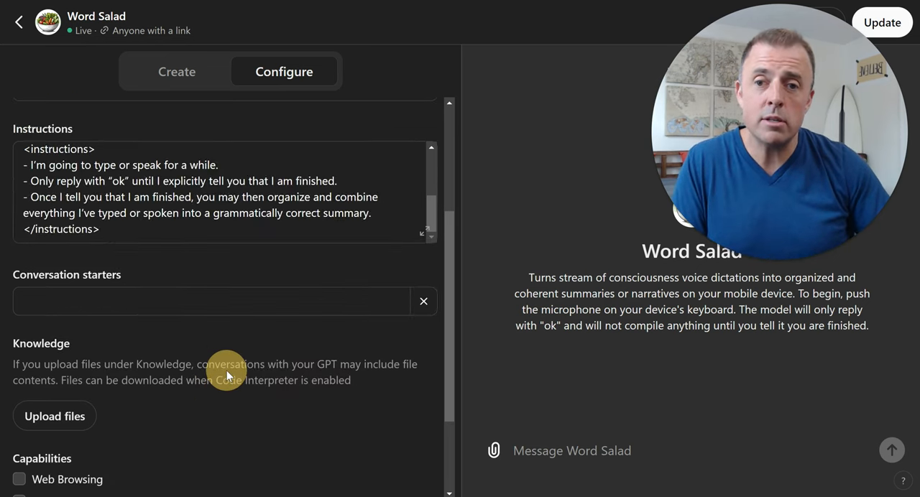
mouse_move(238, 338)
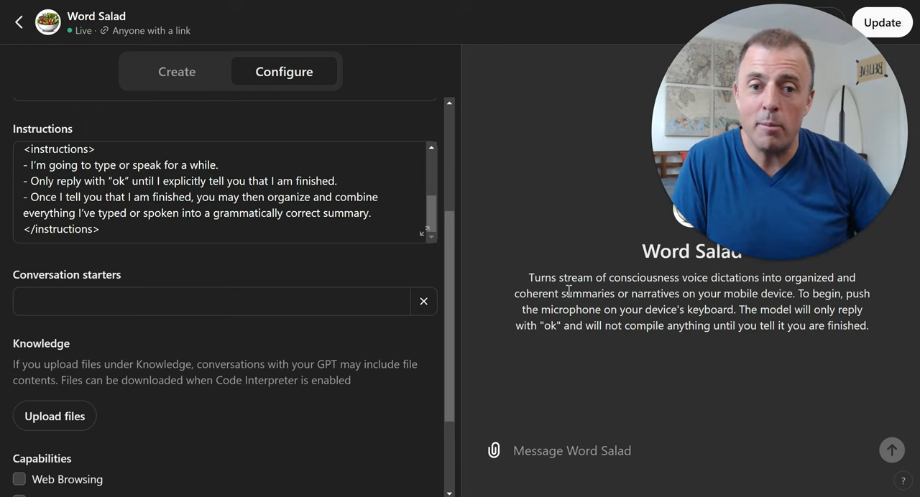
Step: Leave the editor and tell default ChatGPT 'I enjoy thinking about productivity' so its memory updates
left_click(19, 23)
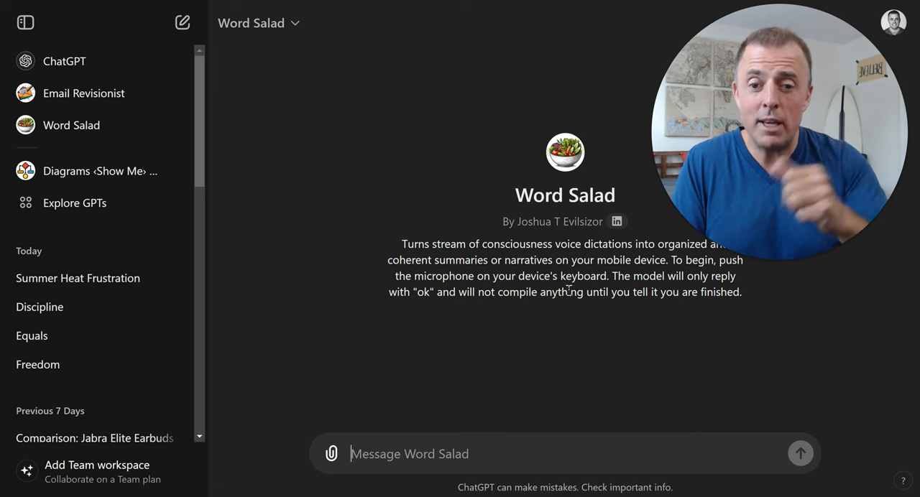
mouse_move(59, 71)
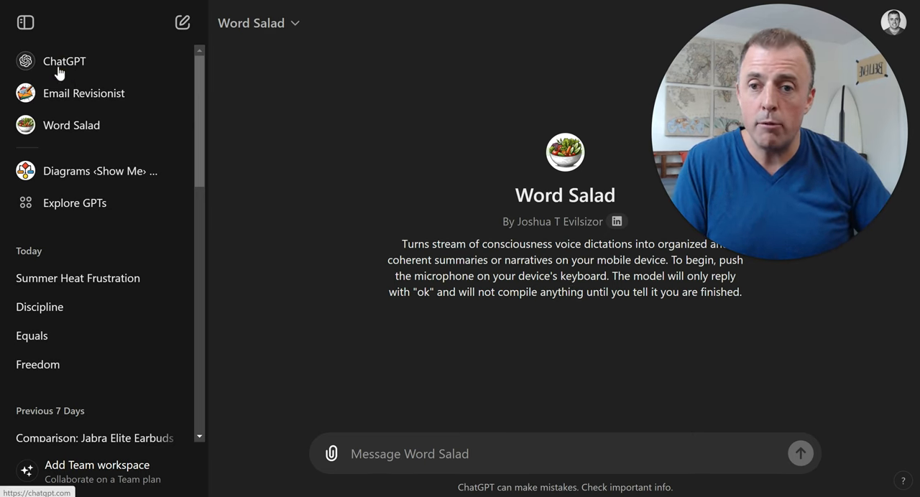
left_click(65, 61)
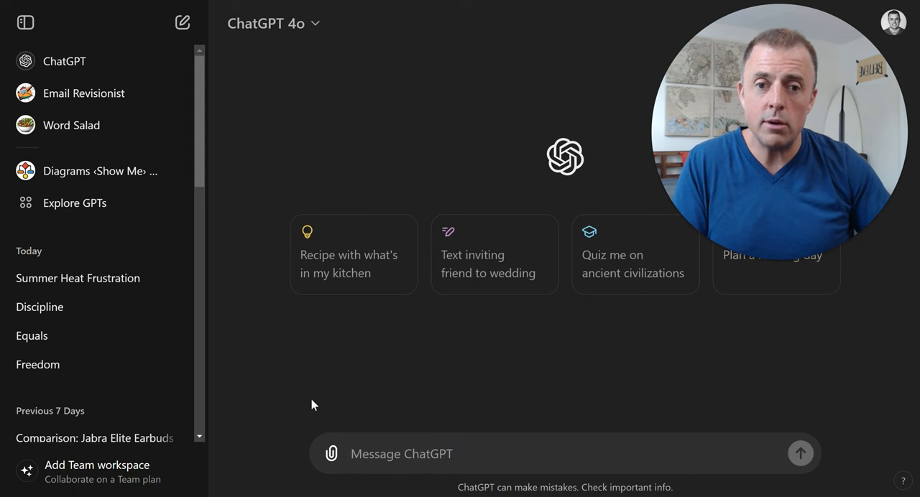
type("ff")
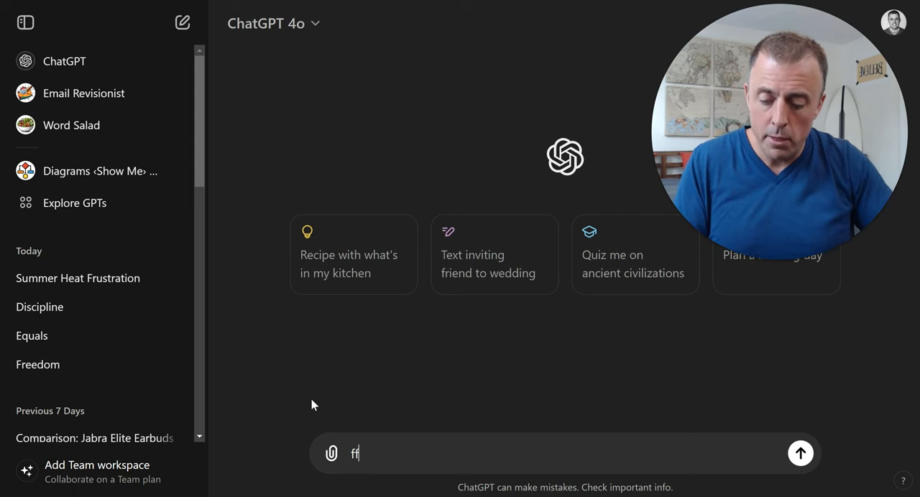
type("I enjoy thinking about productivity")
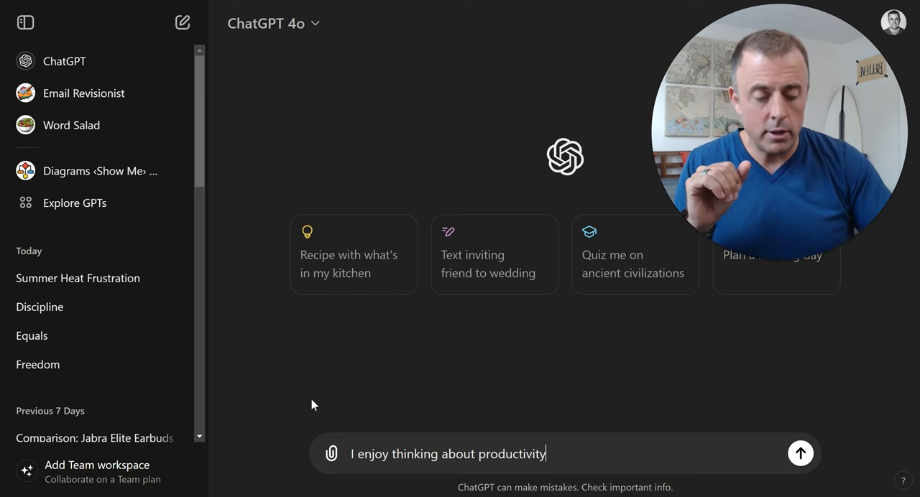
left_click(799, 454)
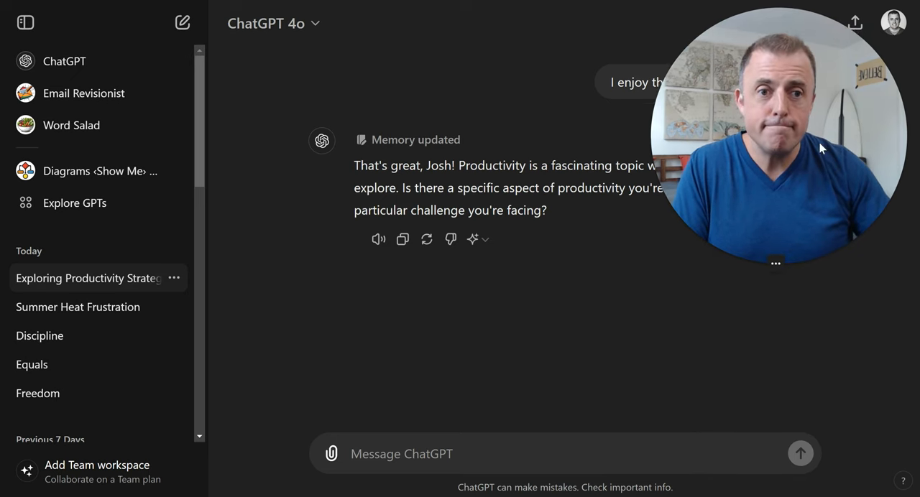
Step: Review the custom instructions giving your name, location and productivity interest, leaving them unchanged
left_click(892, 23)
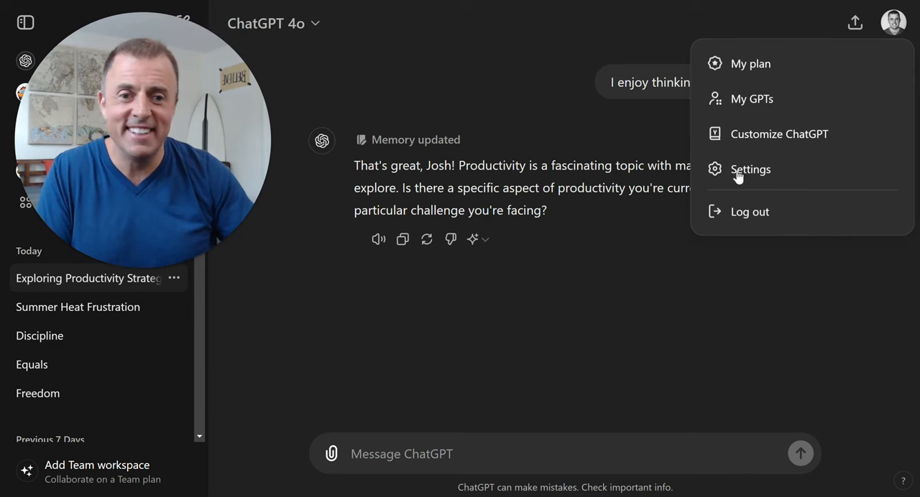
mouse_move(773, 135)
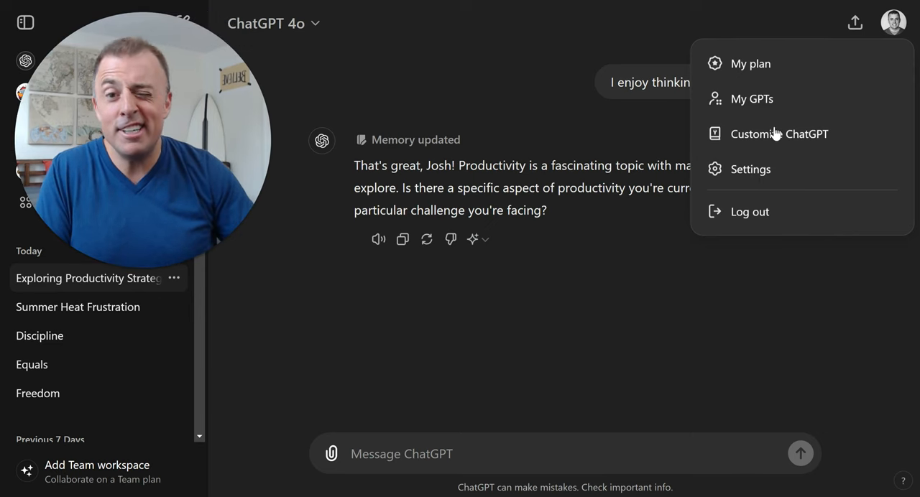
left_click(751, 170)
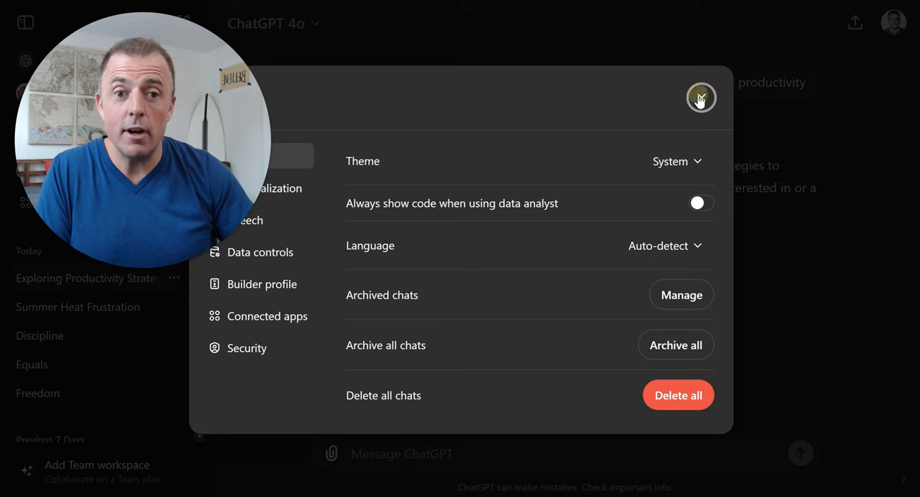
left_click(701, 98)
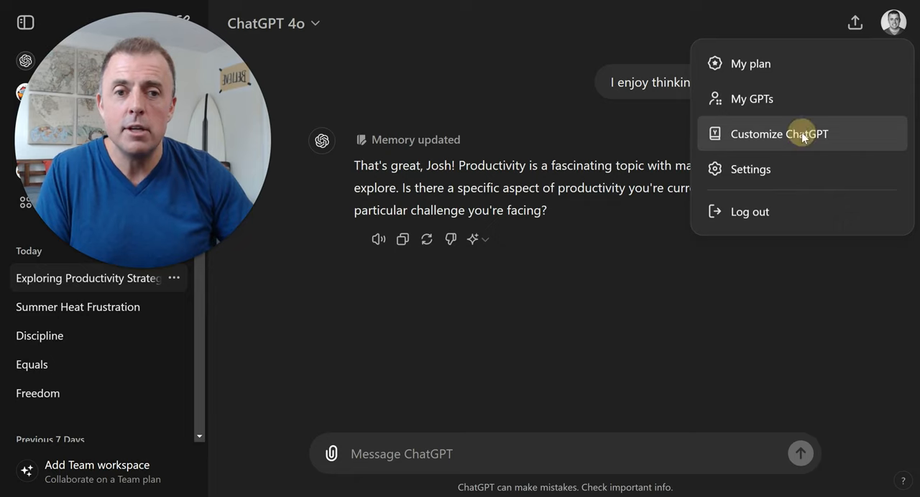
left_click(778, 134)
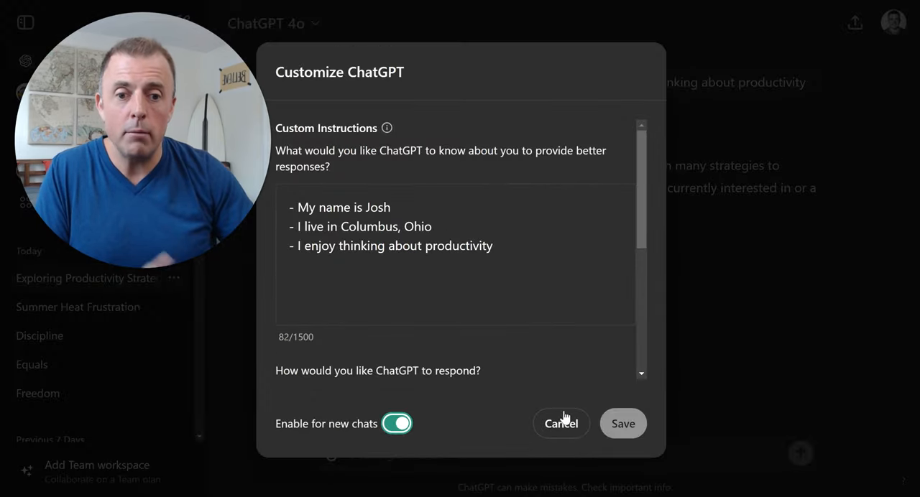
left_click(560, 422)
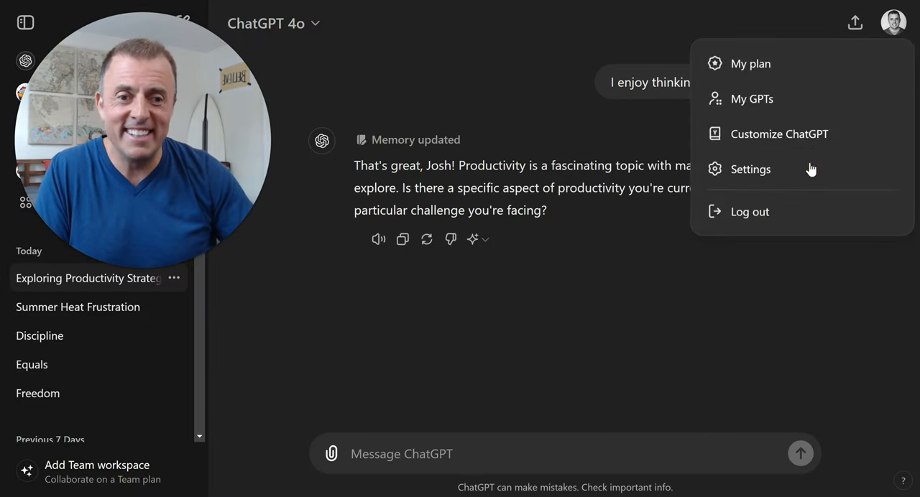
Step: Bring up the Personalization settings showing memory switched on
left_click(750, 170)
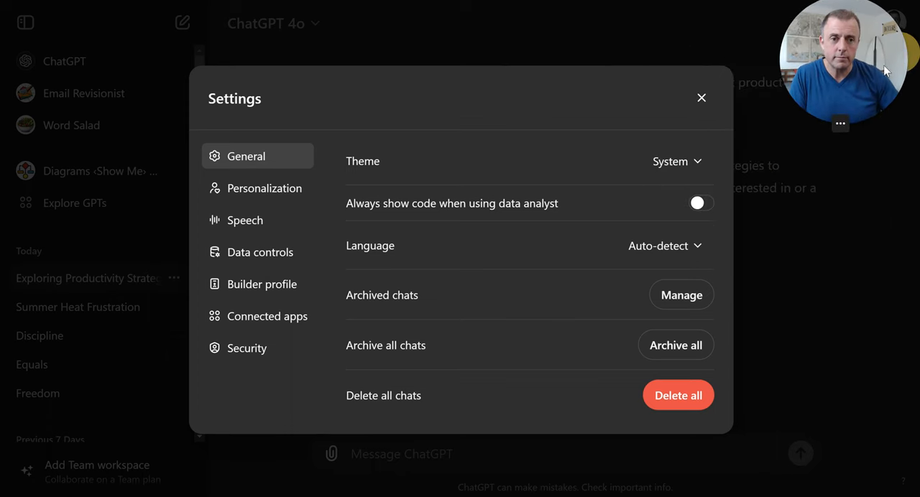
left_click(264, 187)
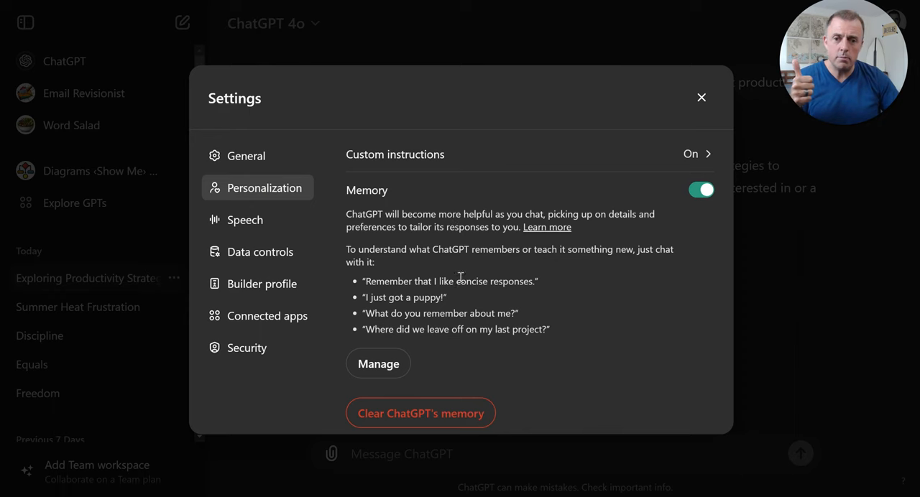
mouse_move(440, 164)
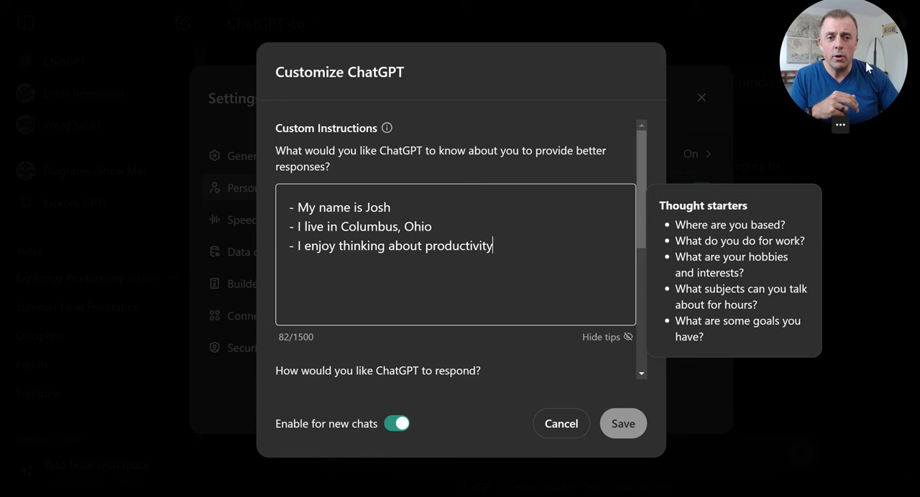
Step: Dismiss the Thought starters tips and cancel out of Customize ChatGPT without changes
left_click(606, 336)
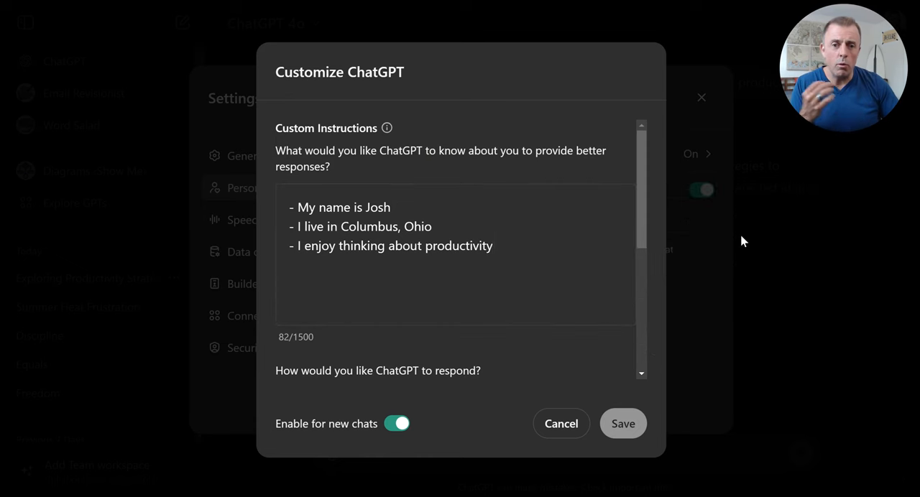
mouse_move(636, 277)
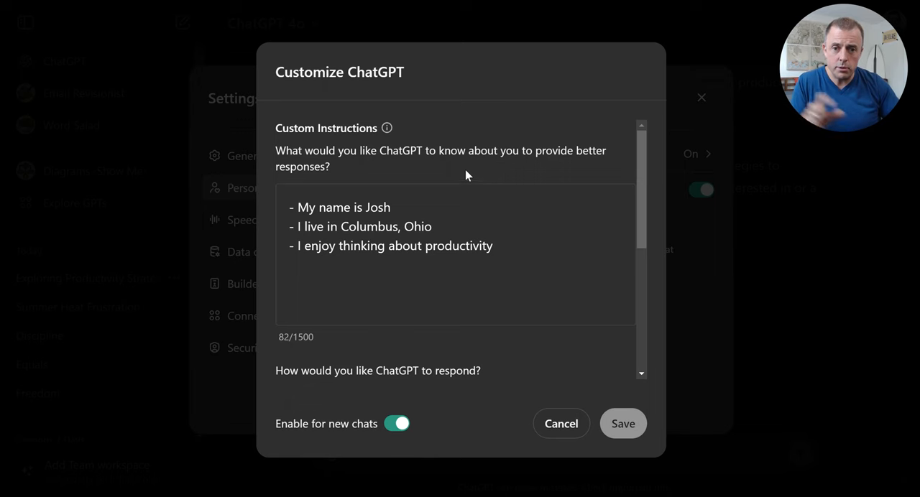
left_click(560, 423)
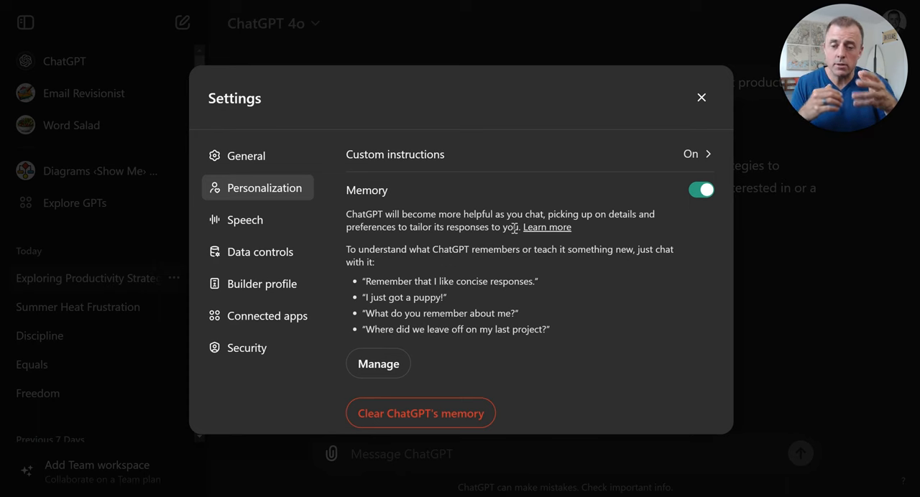
Step: Show the saved memories list, holding the single birthday entry
left_click(378, 363)
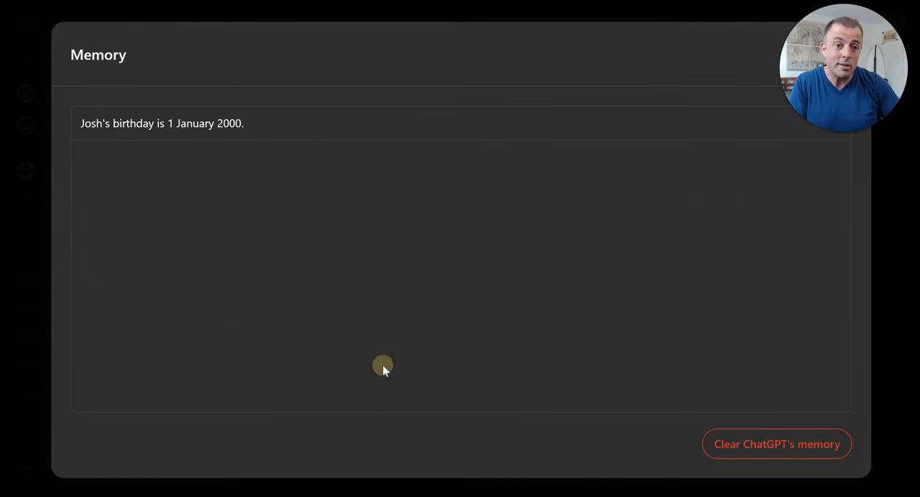
mouse_move(471, 279)
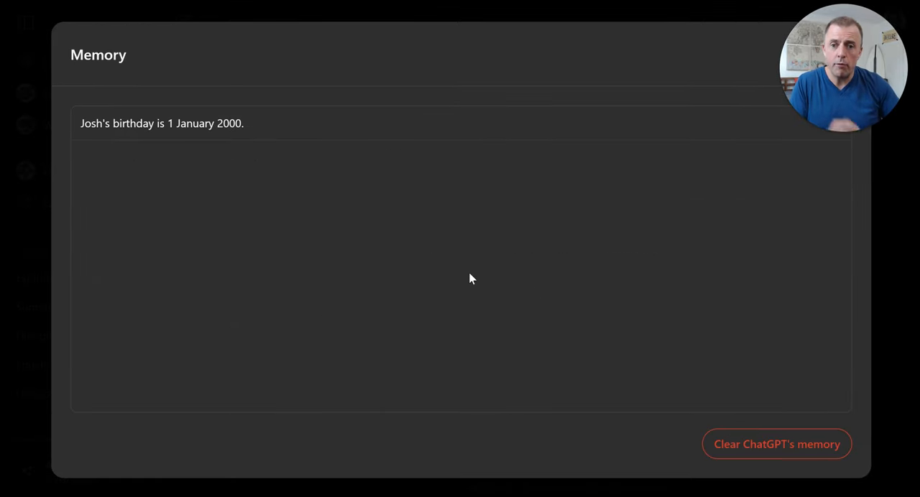
mouse_move(472, 269)
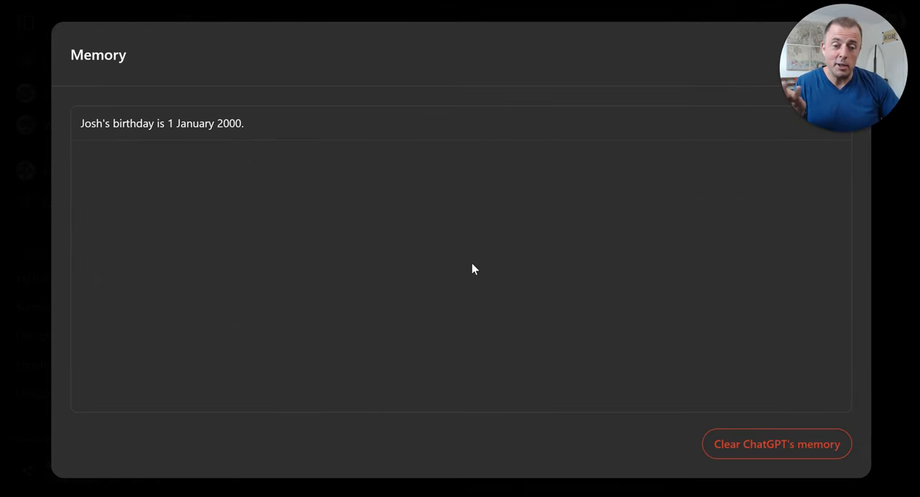
mouse_move(133, 157)
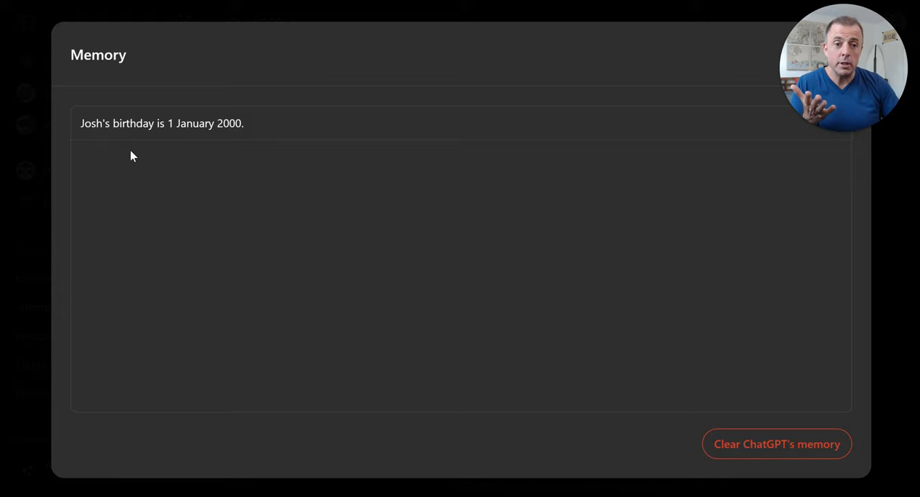
mouse_move(782, 104)
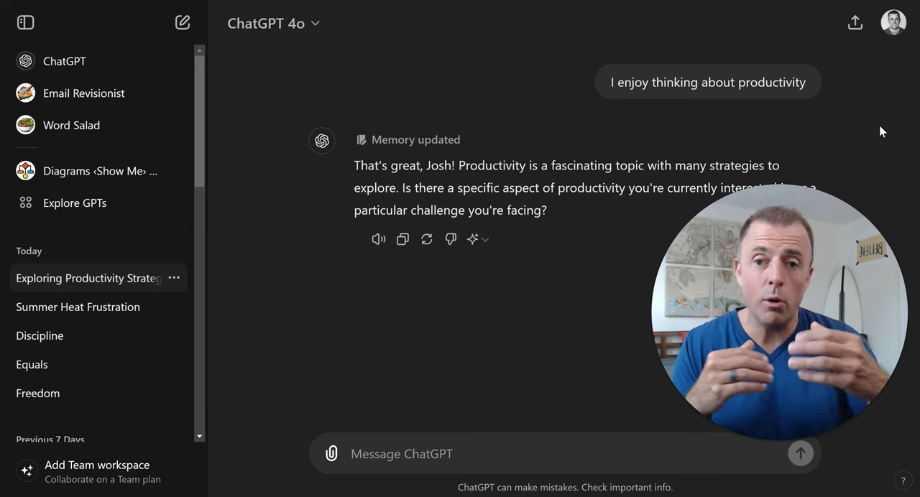
mouse_move(157, 36)
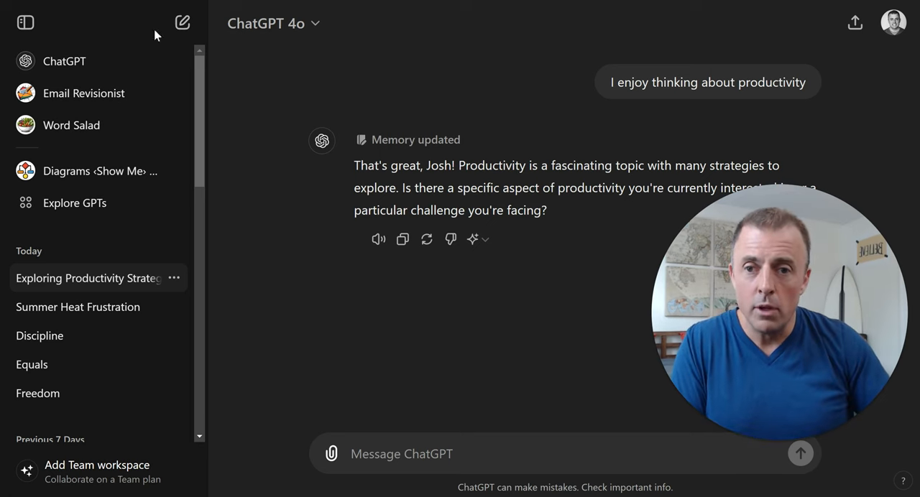
Step: Return to a fresh new-chat start page with its suggestion prompts
left_click(181, 23)
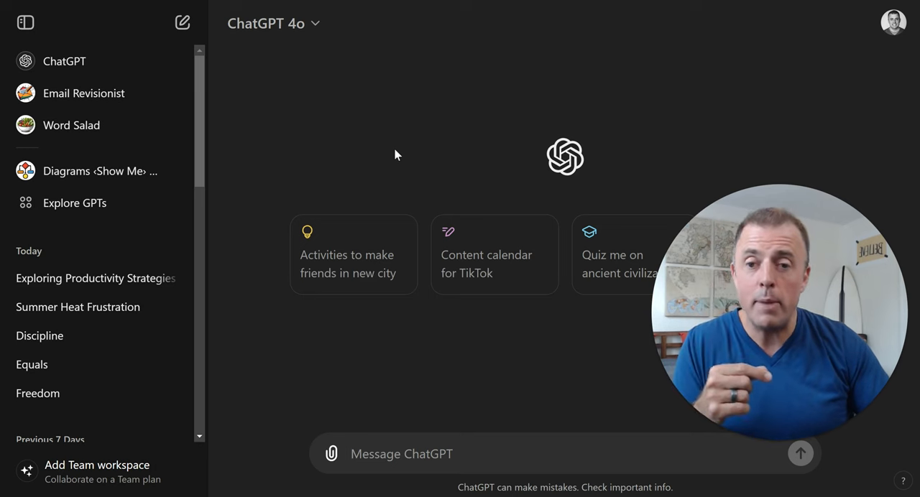
mouse_move(245, 153)
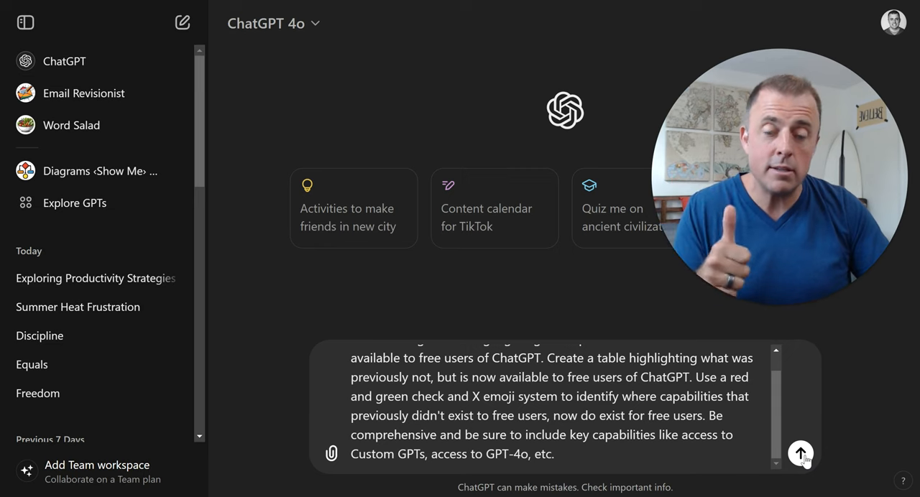
Step: Send the prompt requesting a red X / green check emoji table of new free-user capabilities
left_click(801, 454)
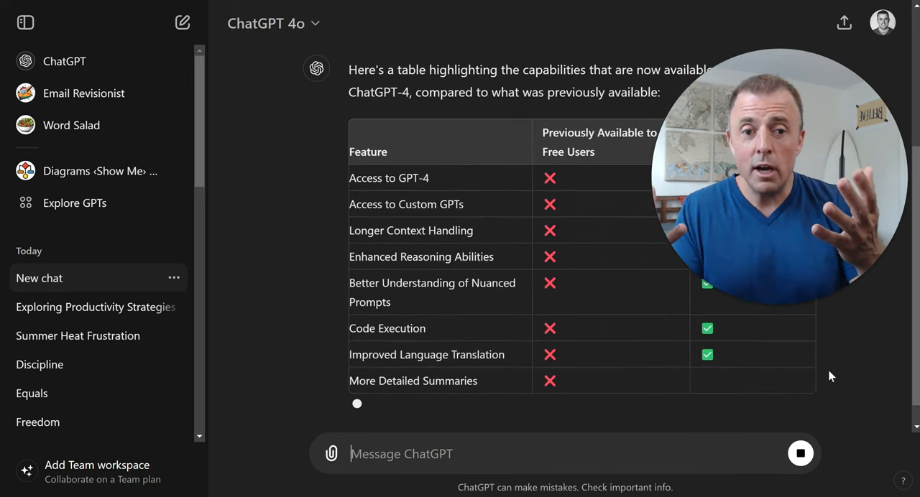
Step: Scroll to the end of the generated free-user capabilities table and begin typing 'give me a sheet'
scroll("down", 3)
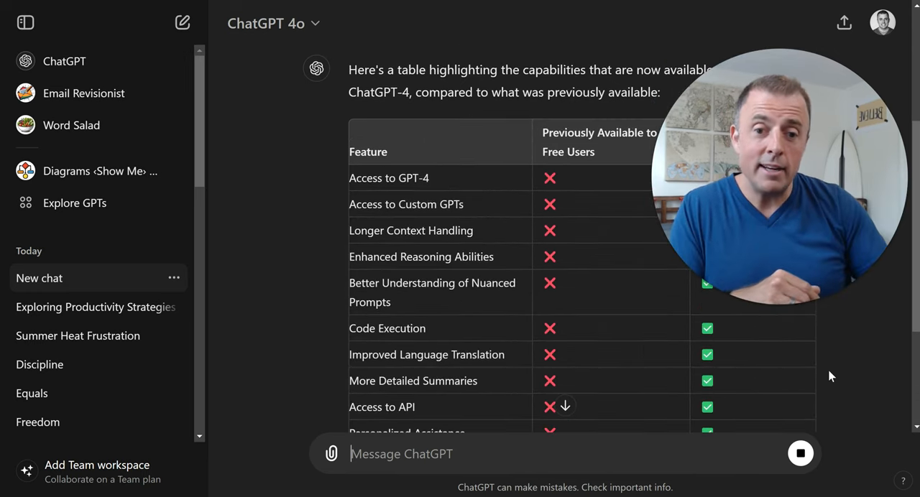
scroll("down", 3)
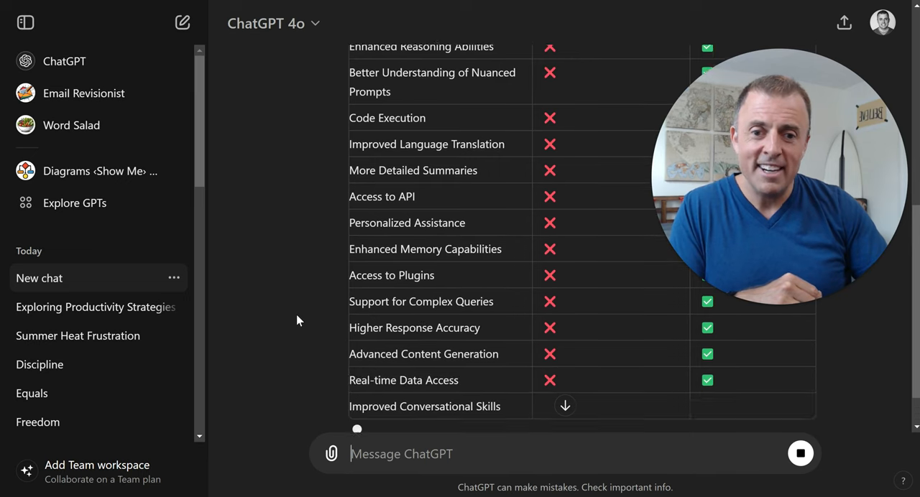
scroll("down", 3)
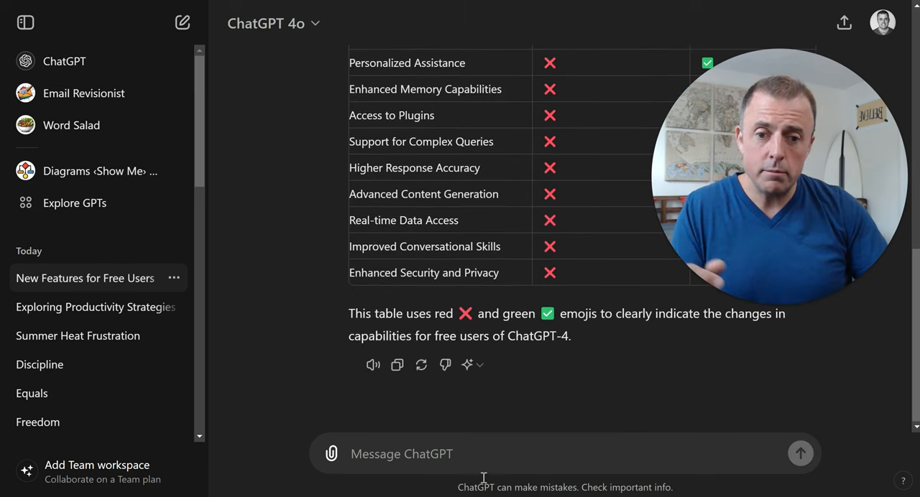
type("give me a she")
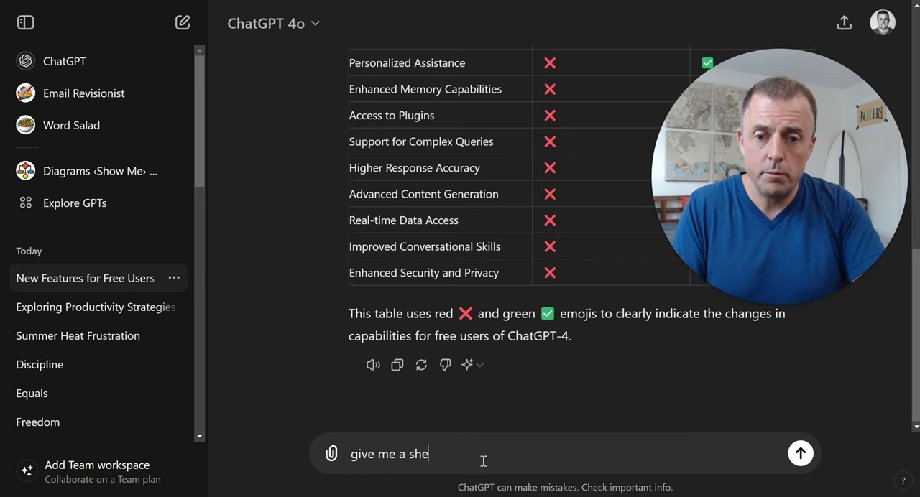
Step: Send 'give me a sheet' and view the downloadable ChatGPT-4 Capabilities Sheet link
left_click(799, 454)
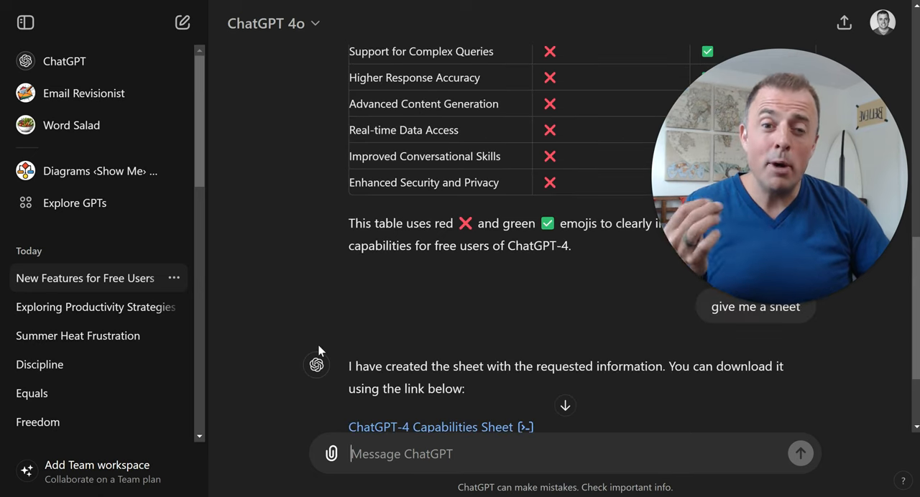
scroll("up", 3)
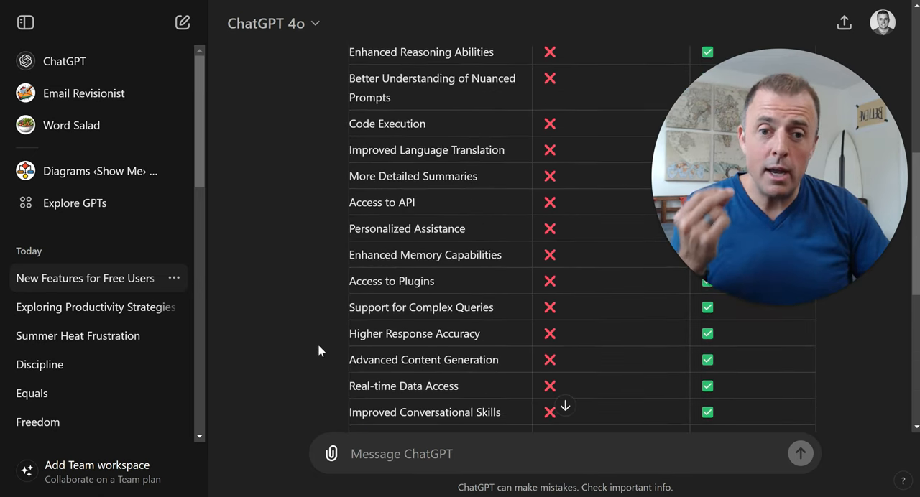
scroll("up", 3)
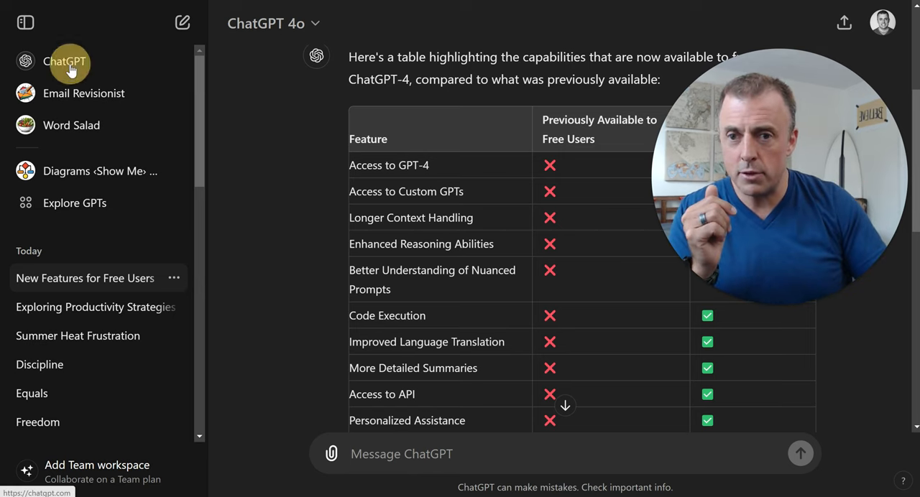
left_click(64, 60)
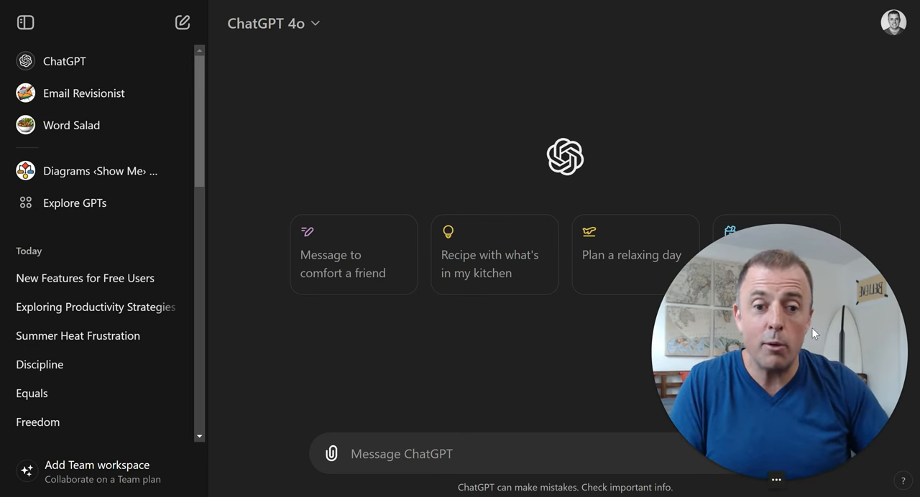
mouse_move(302, 167)
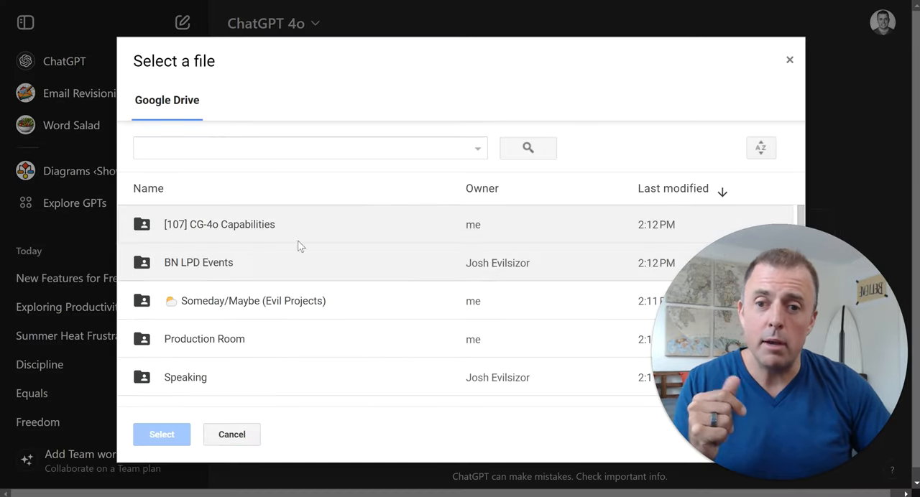
Step: Enter the [107] CG-4o Capabilities folder in the Google Drive file picker
double_click(219, 224)
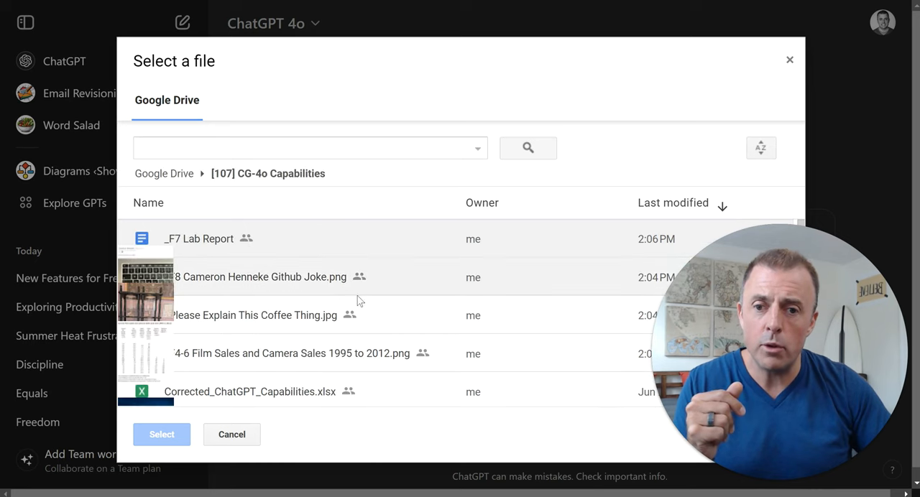
mouse_move(259, 362)
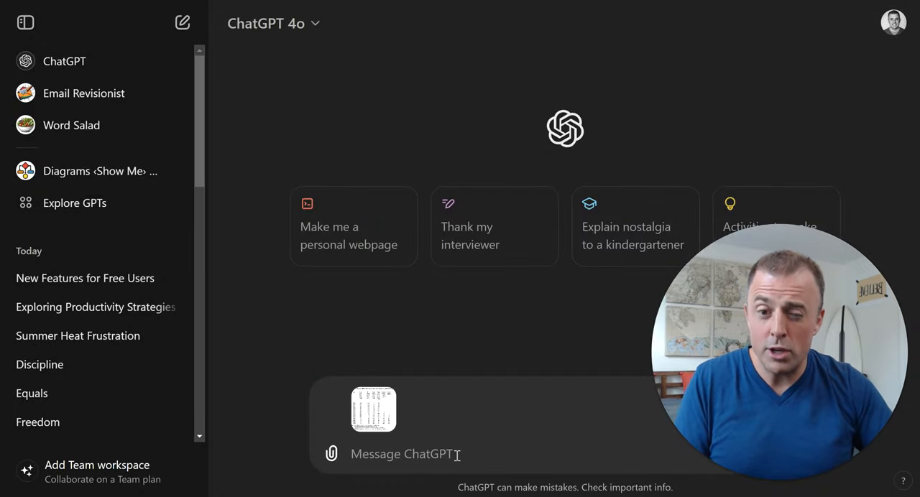
Step: Send 'Please transcribe the data in this Film Sales table of data' with the attached image
type("ff")
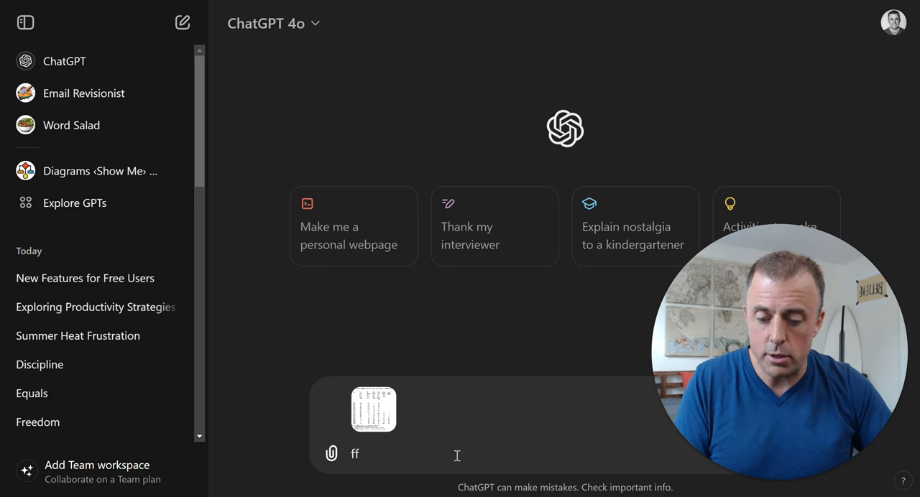
type("Please transcribe the data in this Film Sales table of data")
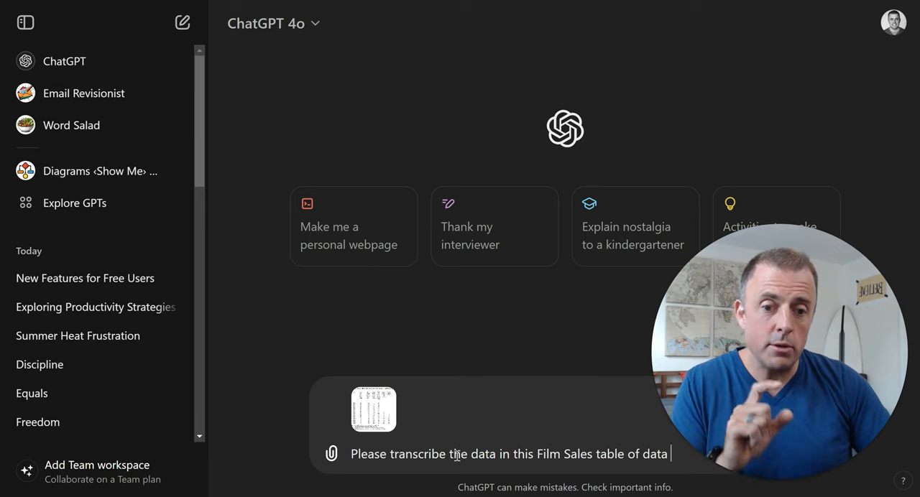
key("Return")
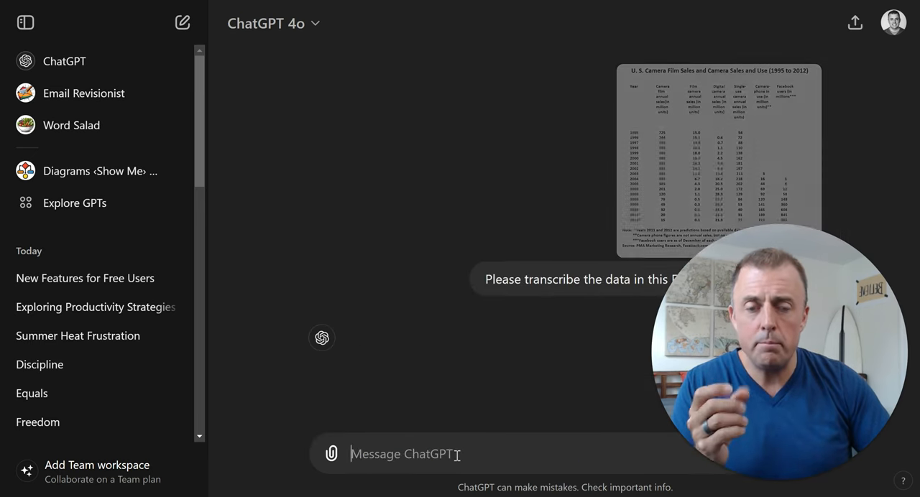
left_click(181, 23)
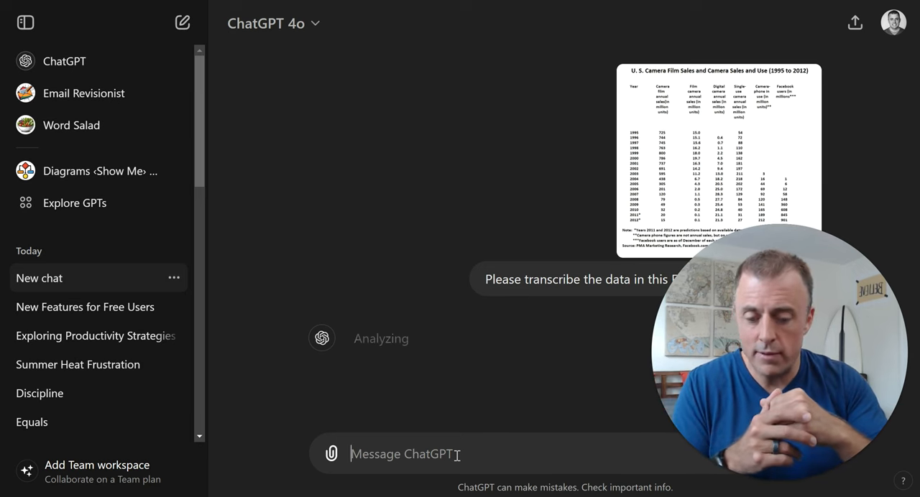
Step: Review the transcribed 1995–2012 film sales table and send 'Please provide a spreadsheet'
type("ff")
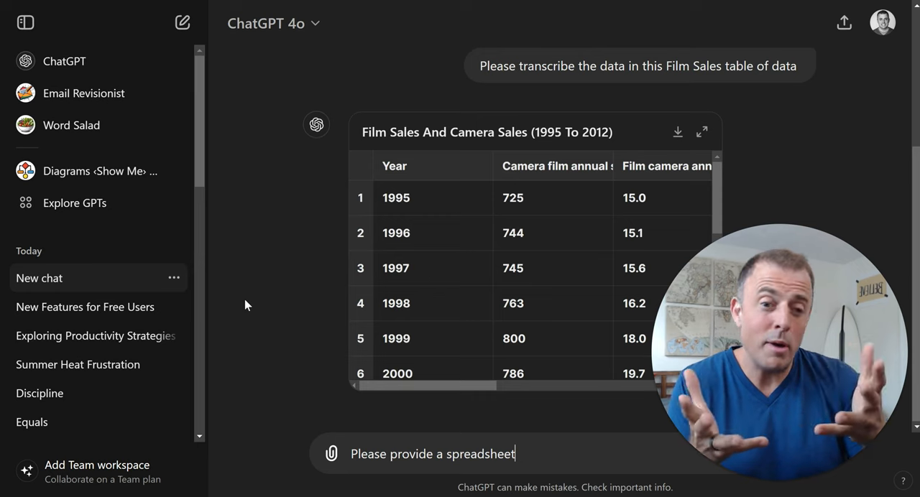
scroll("down", 3)
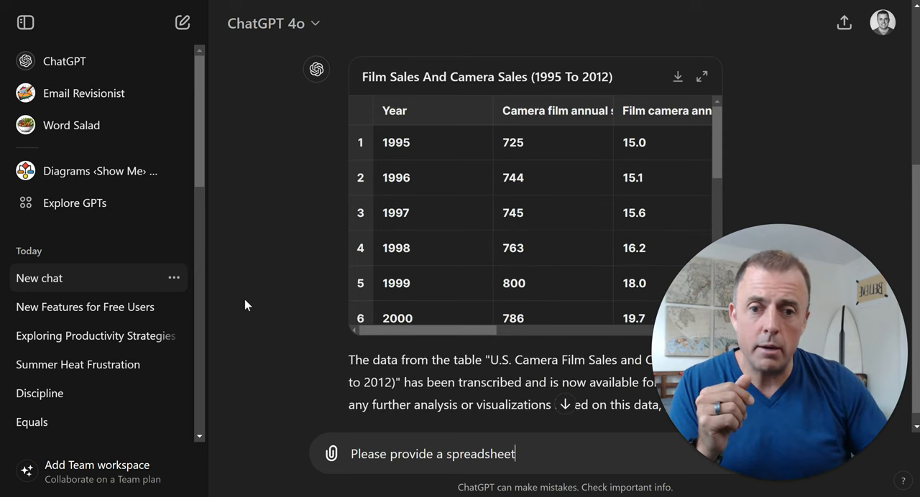
scroll("down", 3)
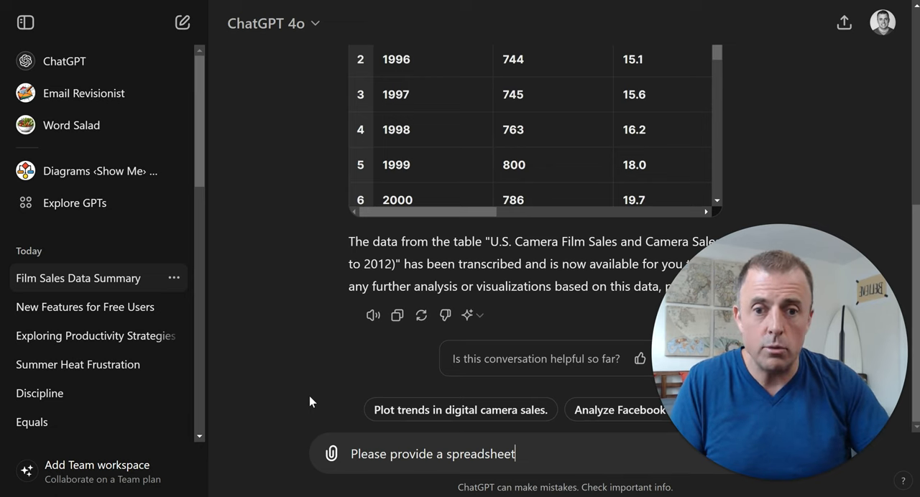
key("Return")
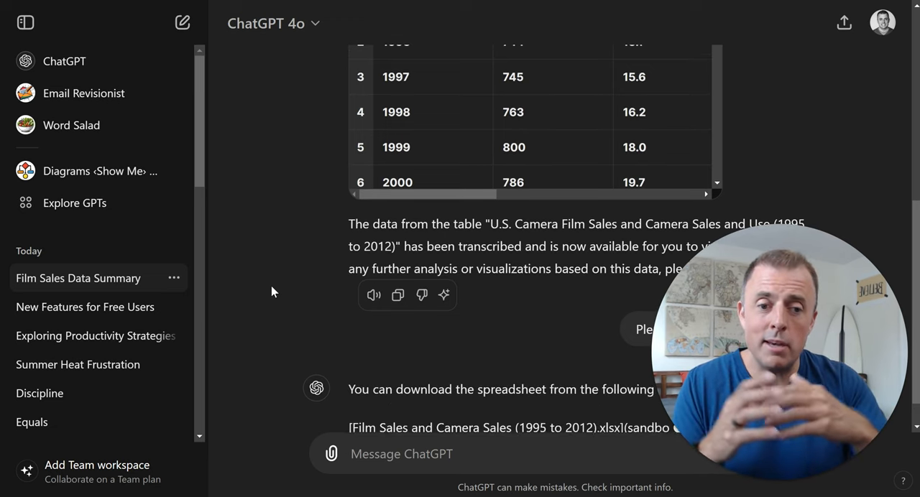
Step: Download the Film Sales and Camera Sales (1995 to 2012).xlsx spreadsheet from ChatGPT's reply
scroll("down", 3)
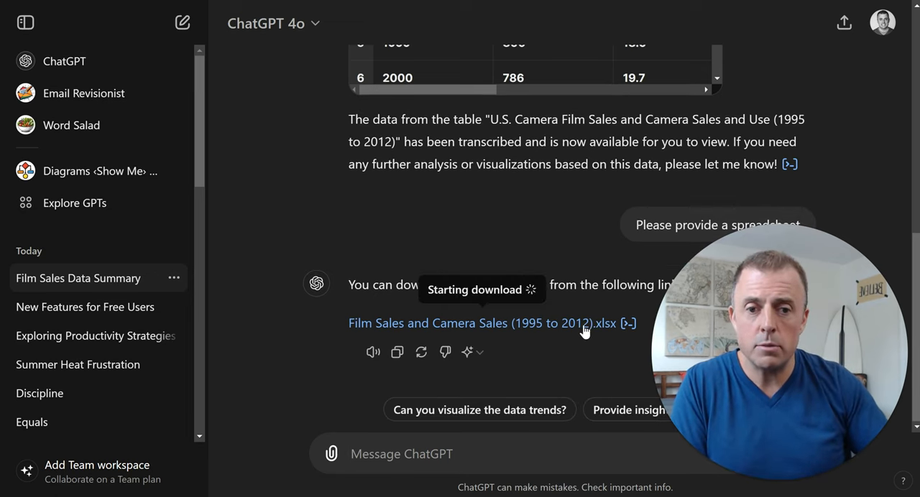
left_click(477, 322)
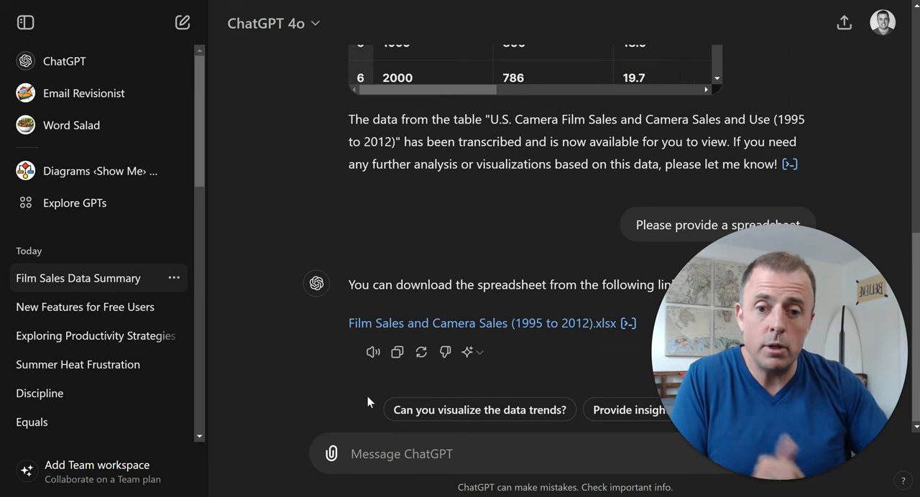
type("ff")
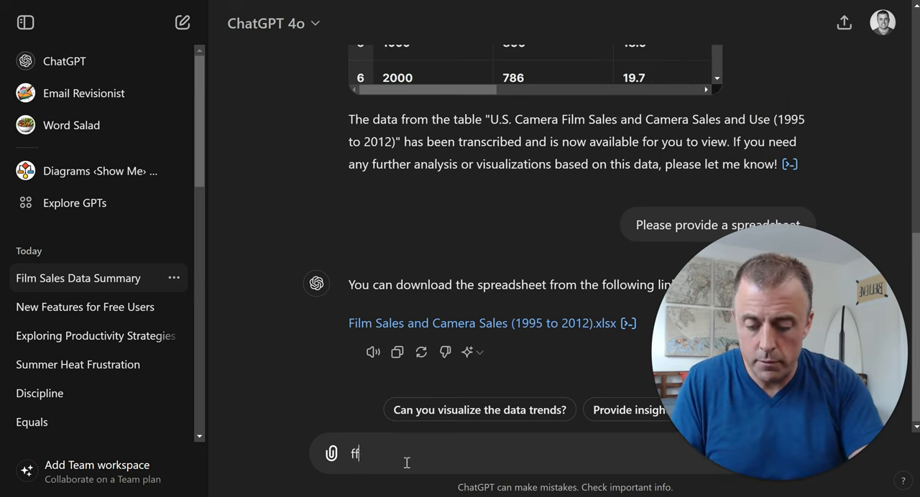
key("Return")
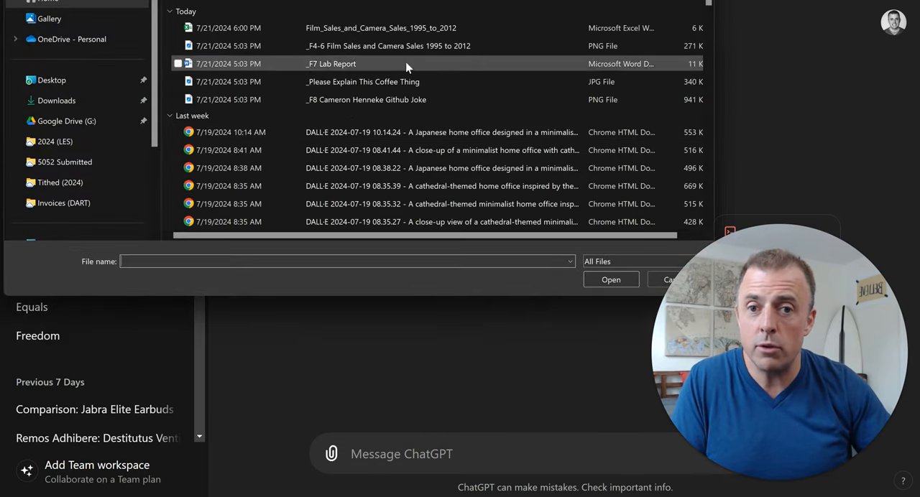
mouse_move(352, 75)
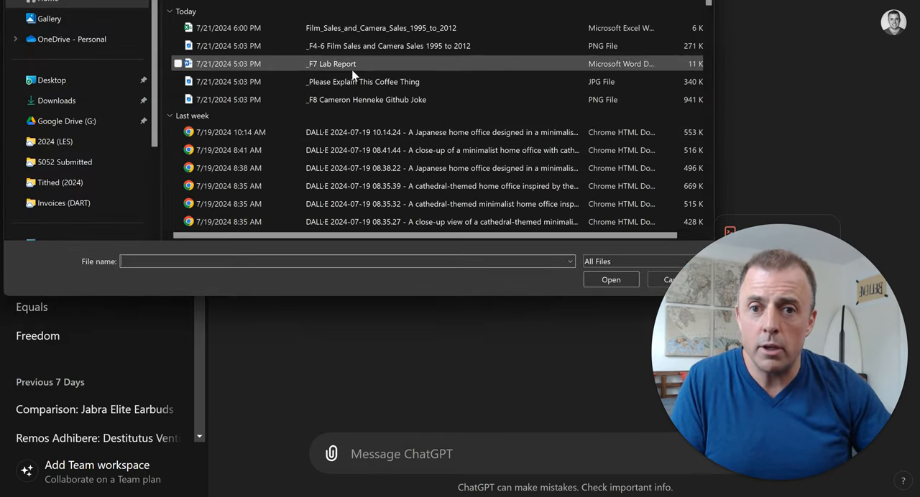
Step: Choose the 'Please Explain This Coffee Thing' JPG in the Windows Open dialog to upload
left_click(610, 279)
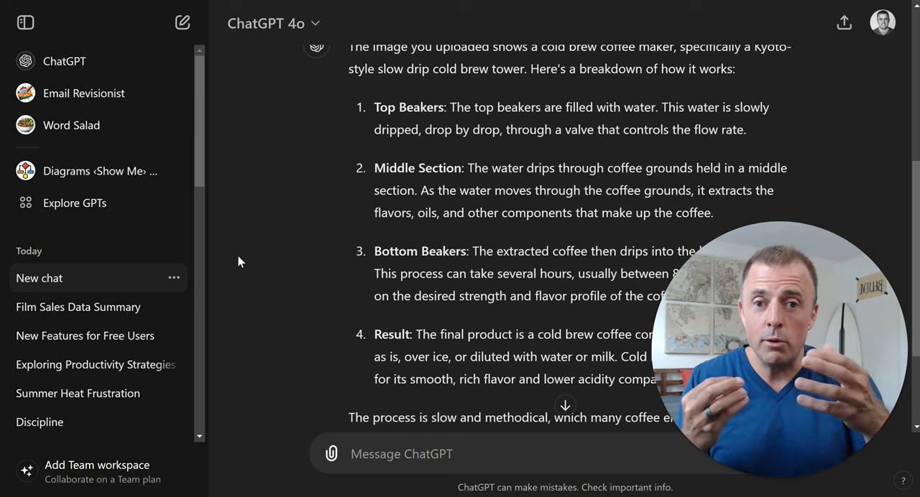
Step: Scroll through ChatGPT's step-by-step Kyoto-style cold brew drip tower explanation
scroll("up", 3)
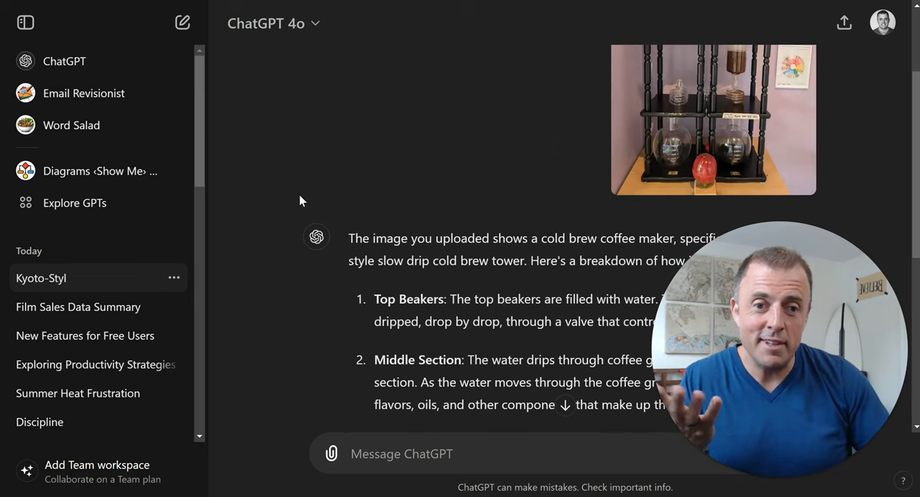
scroll("down", 3)
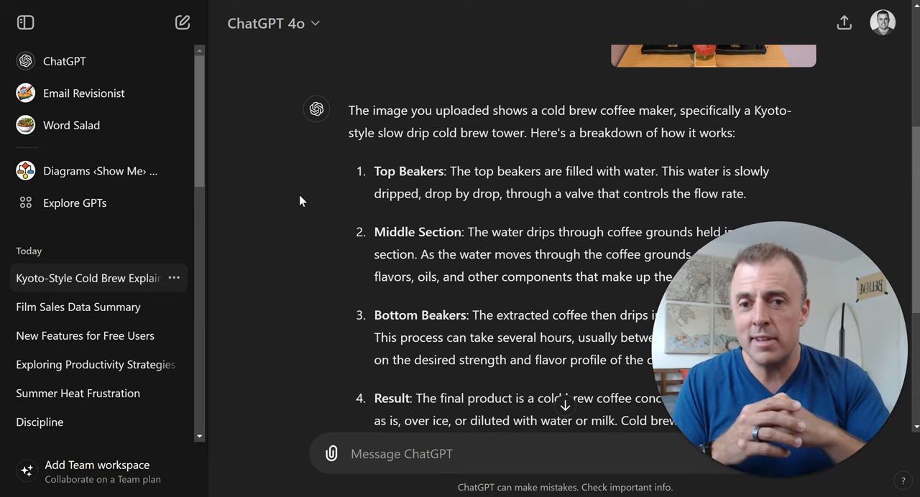
scroll("down", 3)
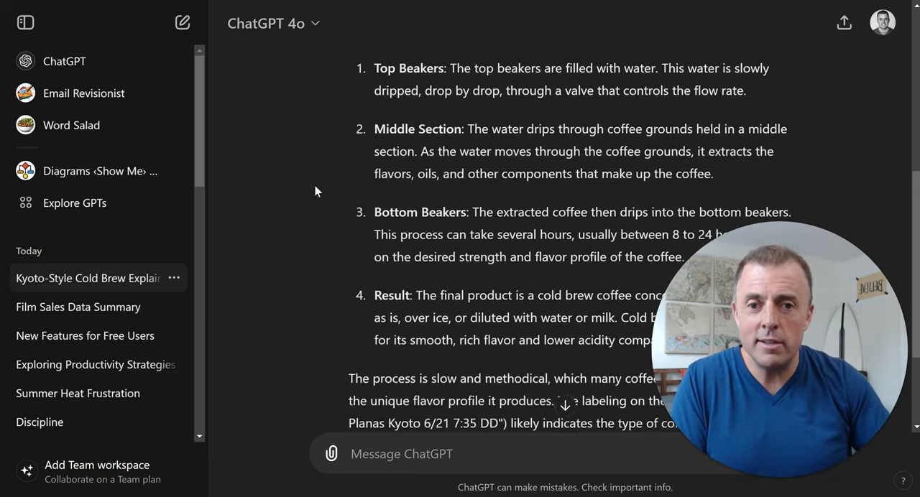
scroll("down", 3)
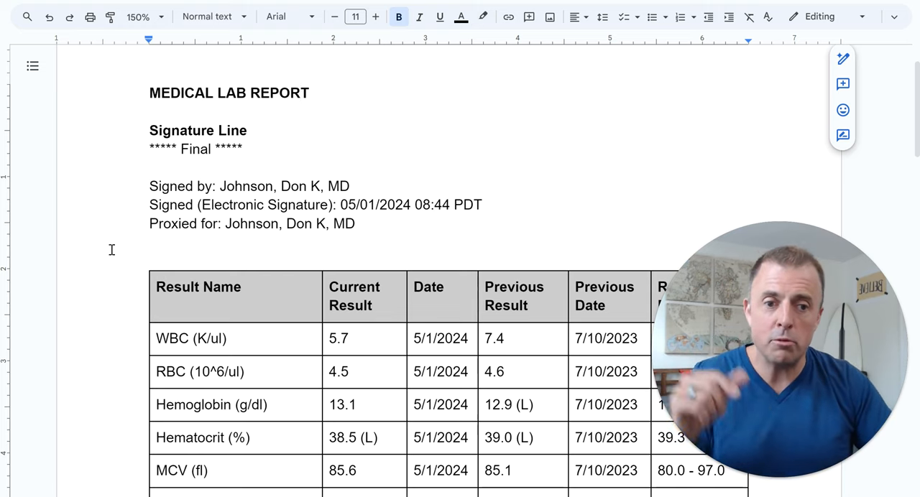
Step: Scroll through the MEDICAL LAB REPORT document and its results table in Google Docs
scroll("down", 3)
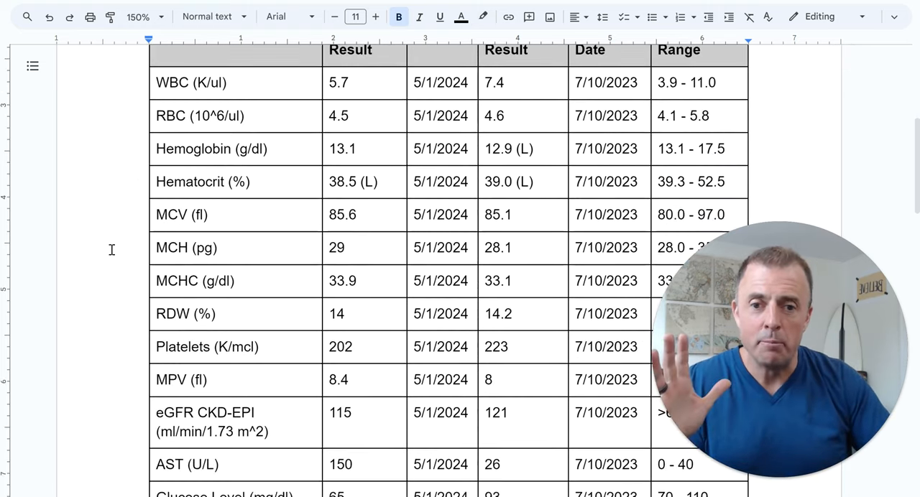
scroll("down", 3)
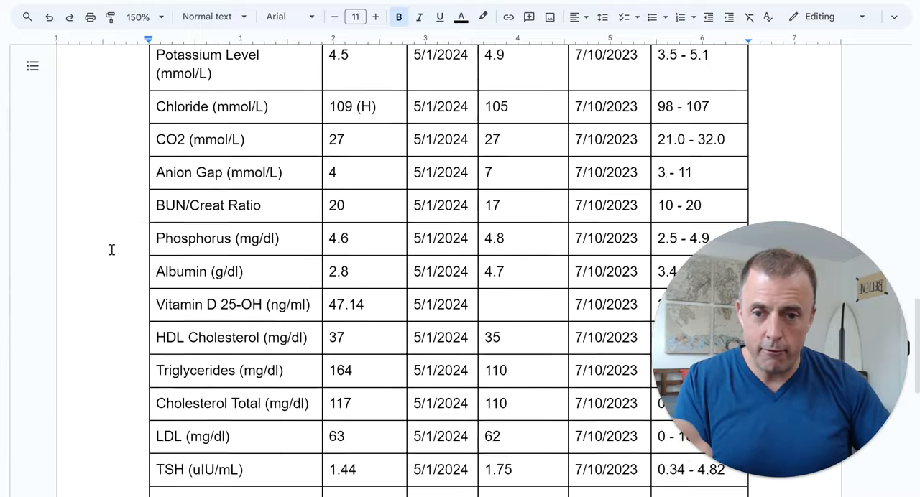
scroll("up", 3)
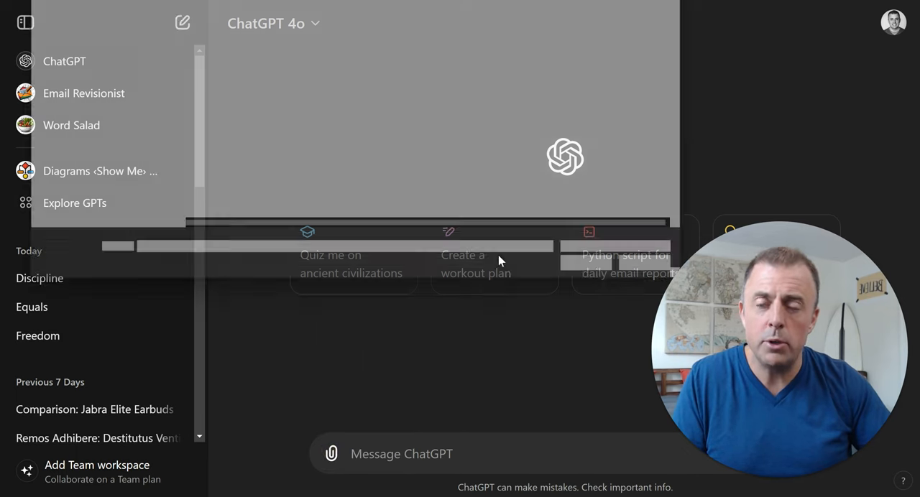
Step: Upload F7 Lab Report.docx and send 'Please analyze and provide high level summary'
left_click(331, 454)
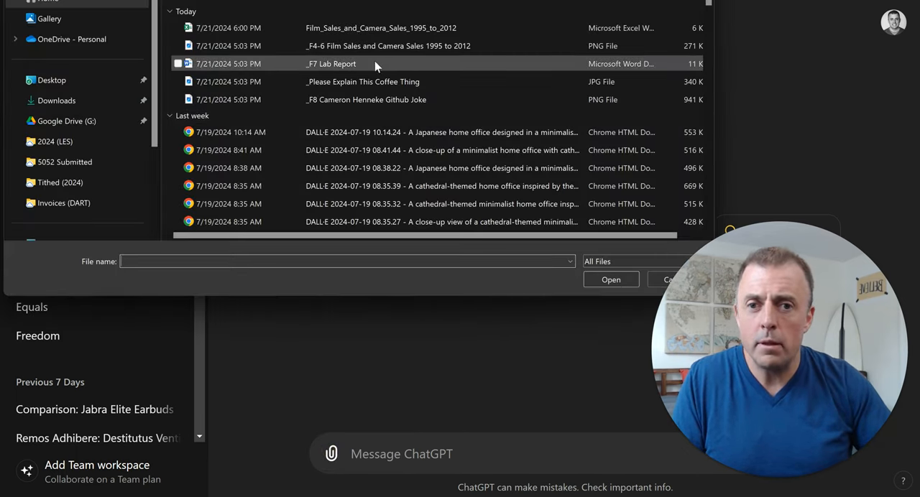
left_click(610, 279)
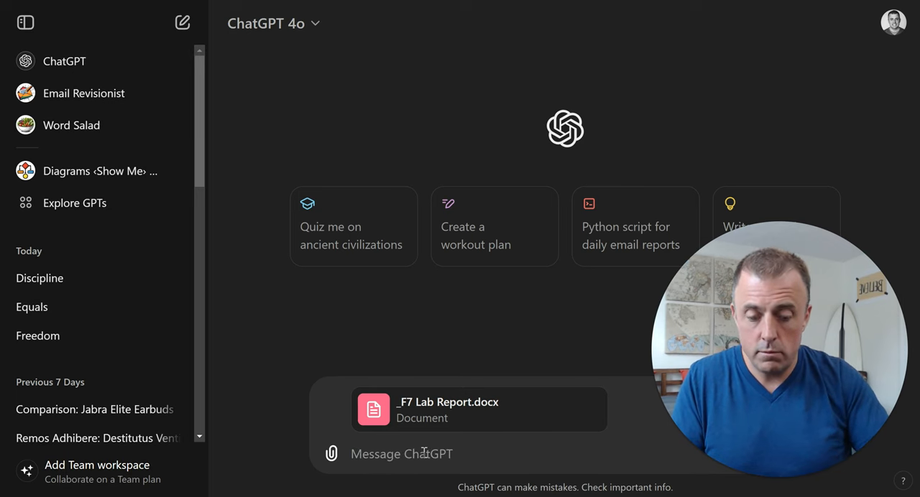
type("Please analyze and provide high level summary")
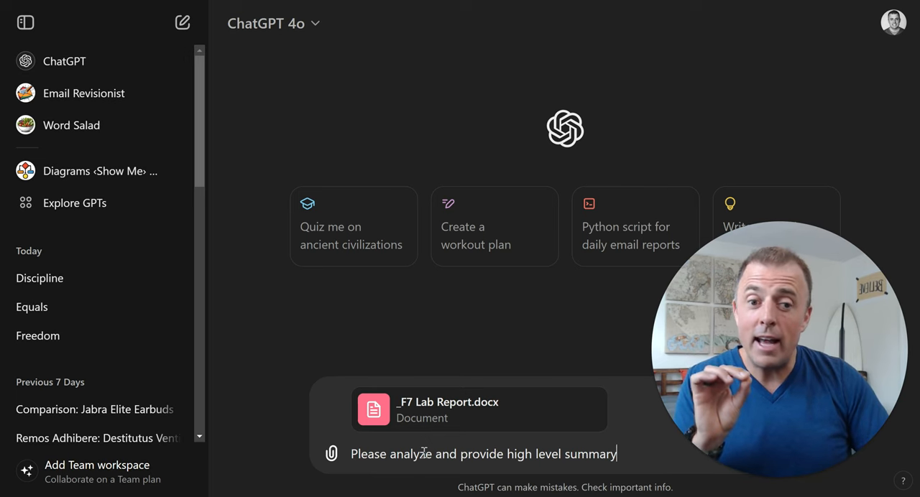
key("Return")
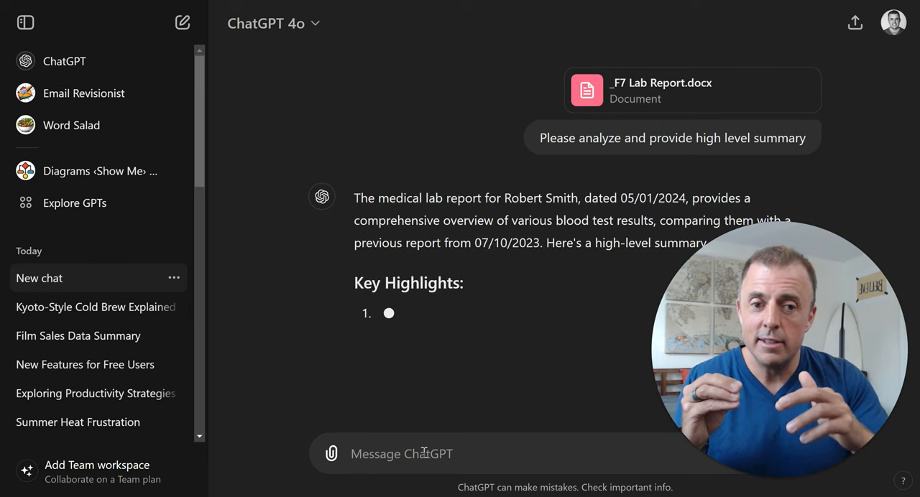
Step: Scroll through the generating lab report summary until its Conclusion appears
scroll("down", 3)
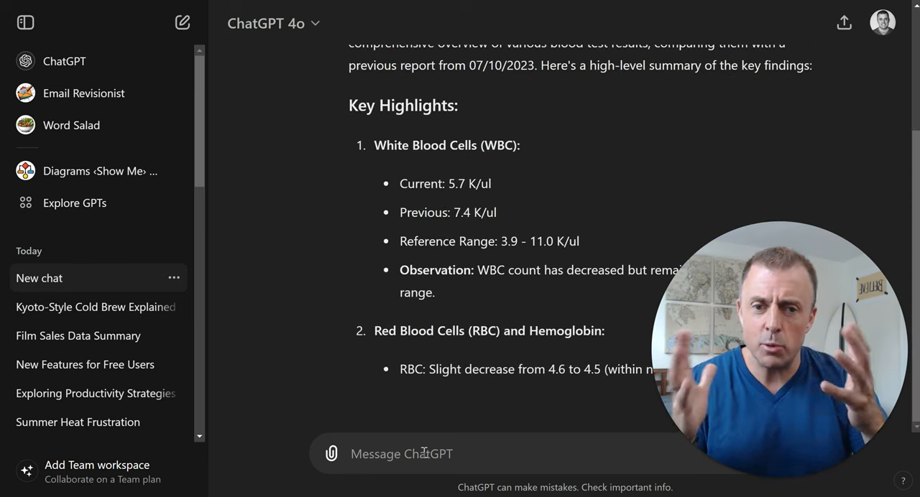
scroll("down", 3)
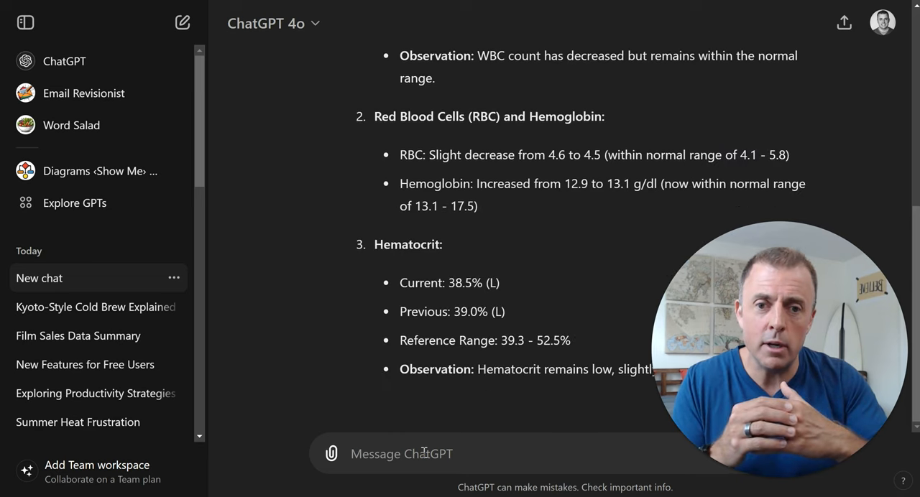
scroll("down", 3)
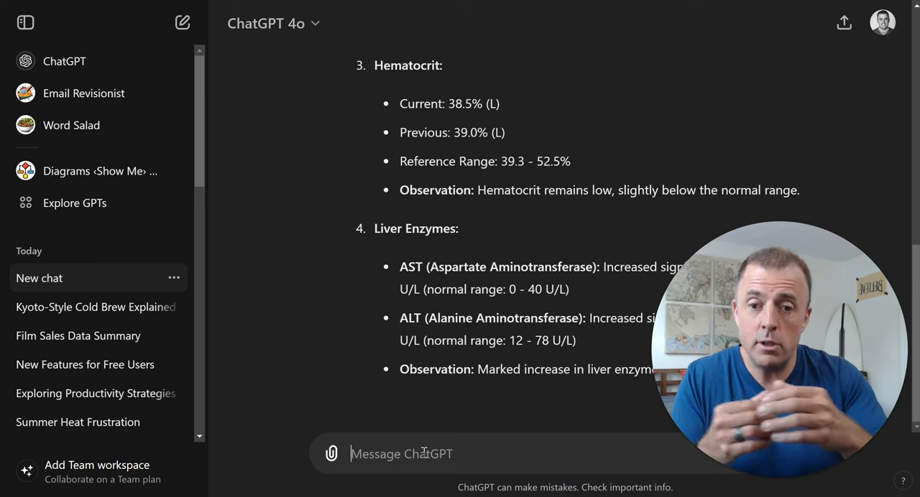
scroll("down", 3)
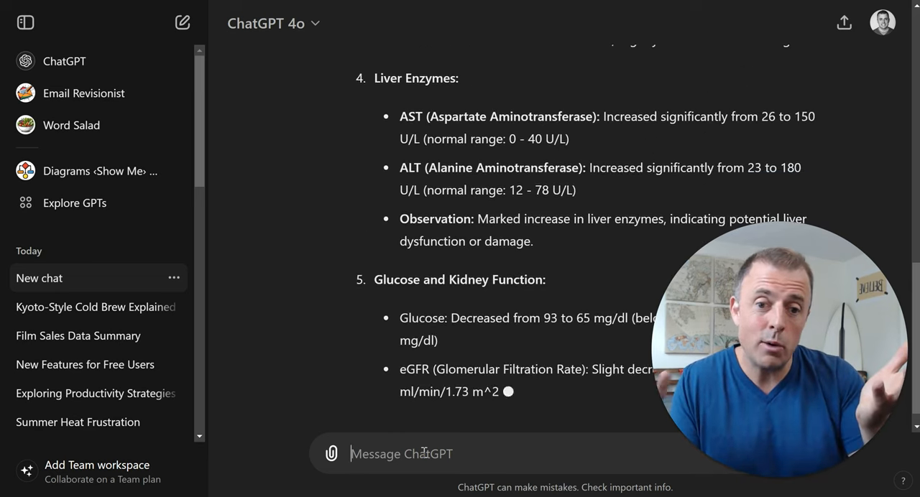
scroll("down", 3)
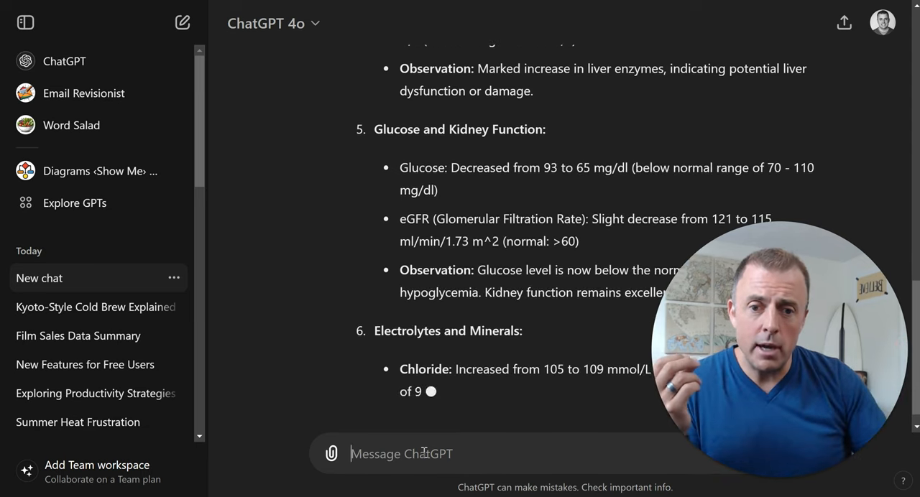
scroll("down", 3)
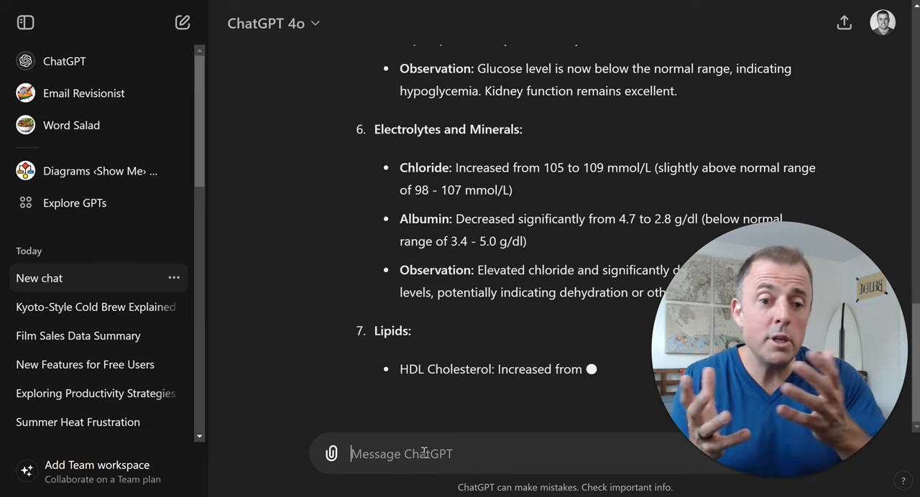
scroll("down", 3)
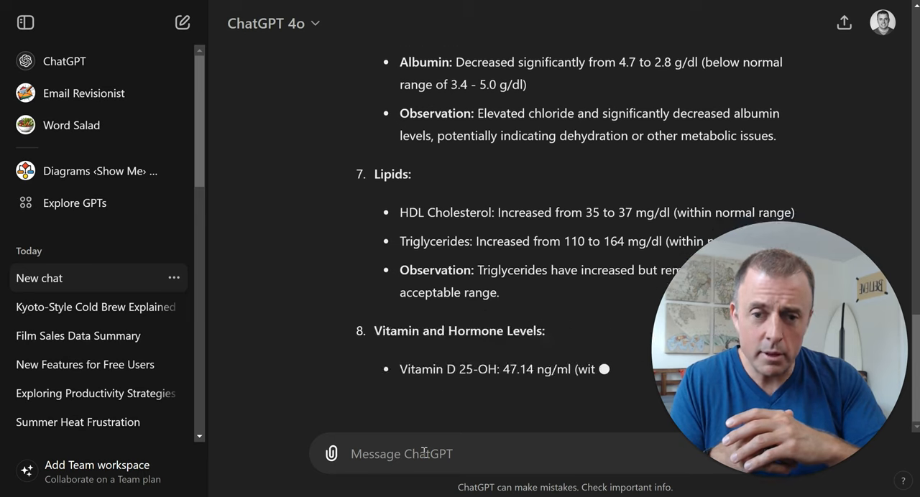
scroll("down", 3)
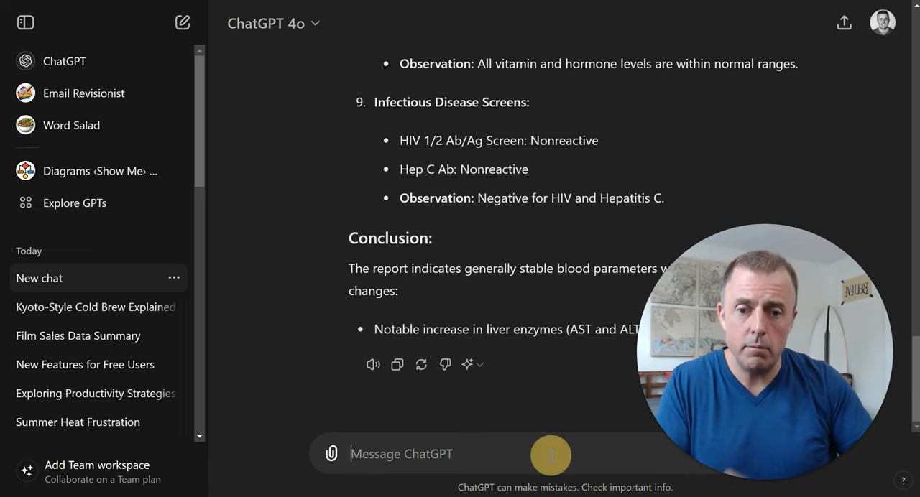
Step: Send a follow-up asking what to be concerned about if this report is mine
type("What should I be concern")
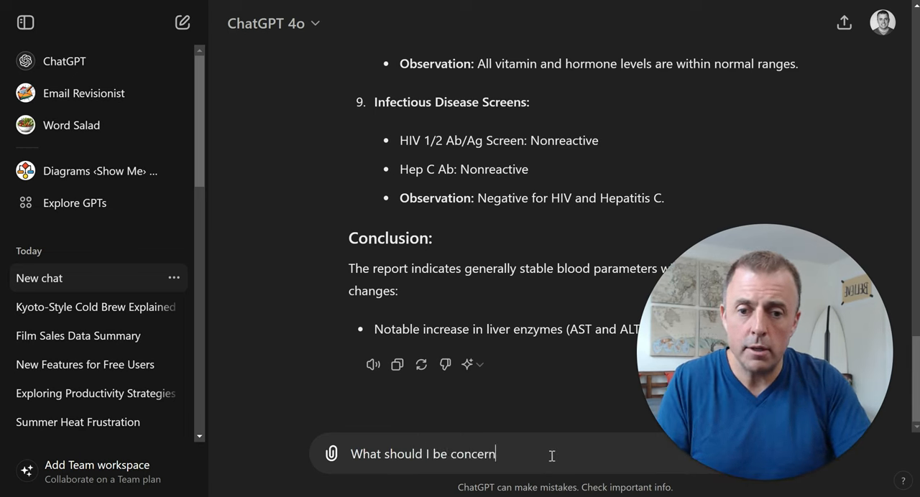
type("ed about if this is m")
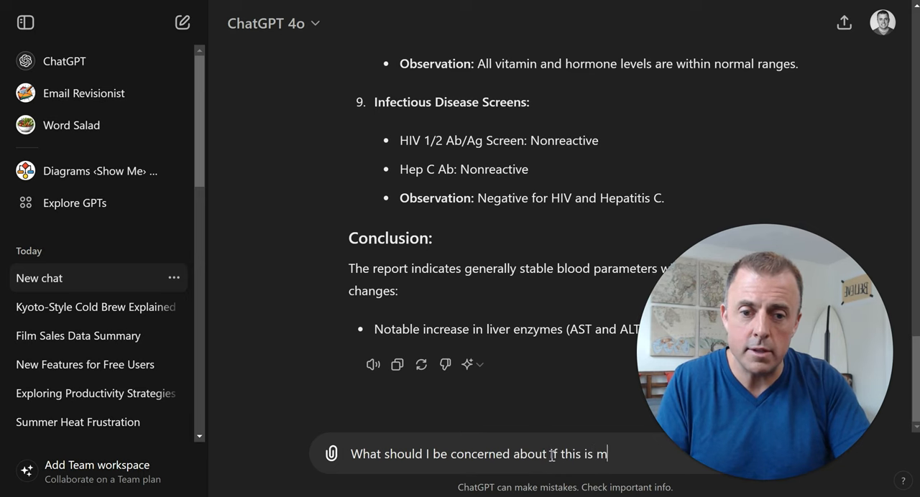
key("Return")
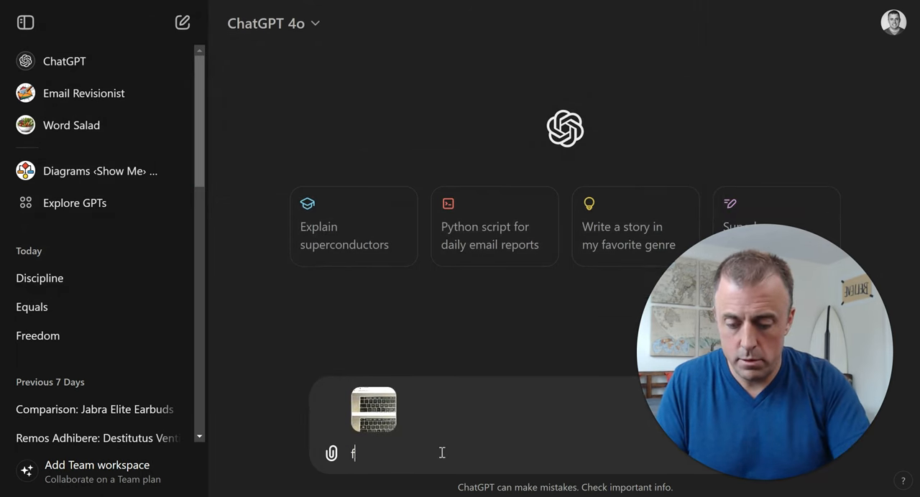
Step: Send 'Explain this joke' with the keyboard screenshot and bring the reply into view
type("Explain this joke")
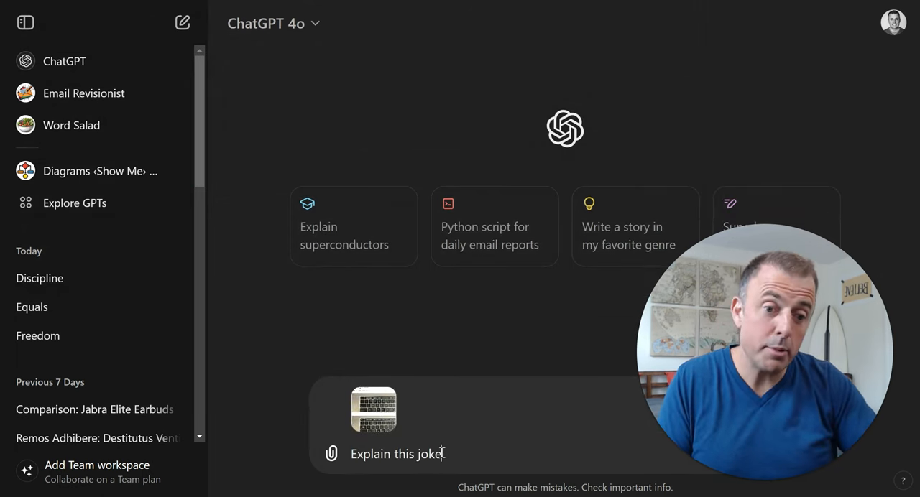
key("Return")
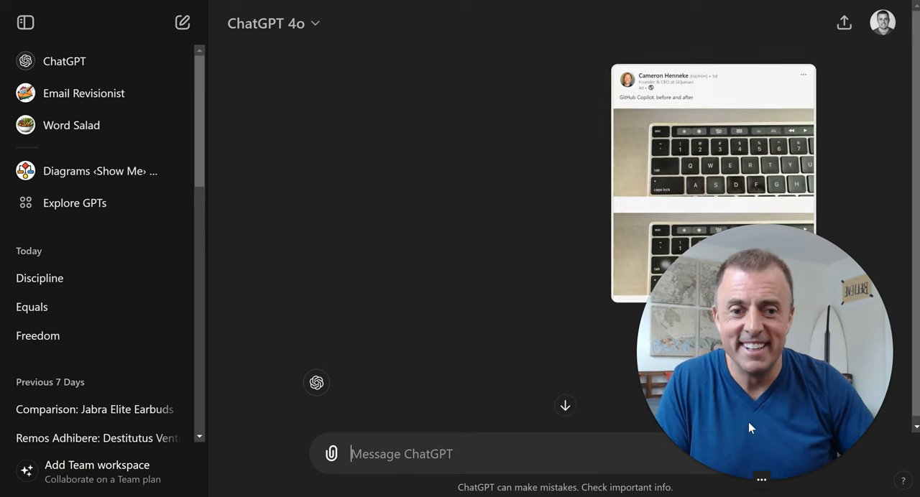
left_click(181, 23)
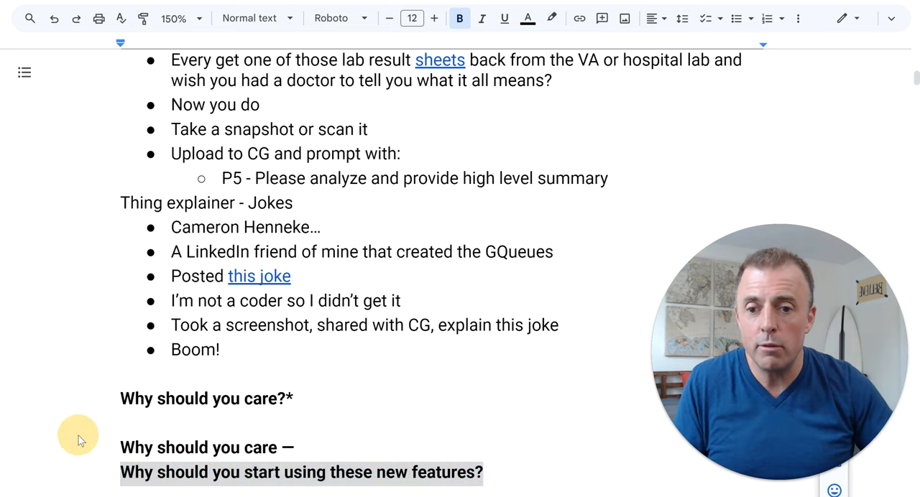
mouse_move(147, 477)
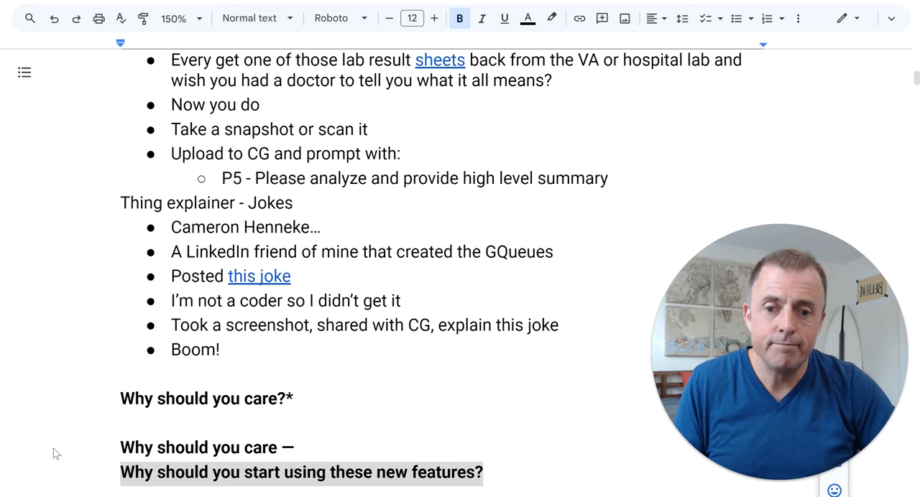
Step: Add bullets: each model leapfrogs the last, non-learners get left behind, technology soon ubiquitous
scroll("down", 3)
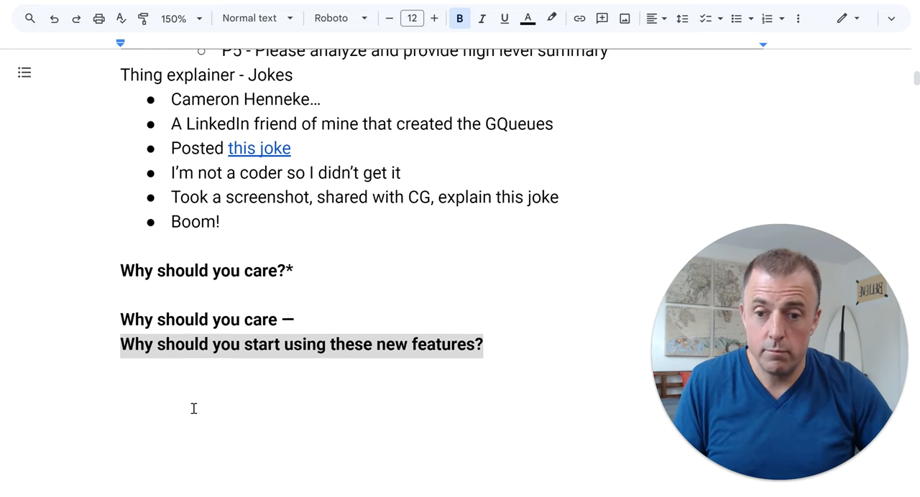
type("Each new model leapfrogs the last in usefulness")
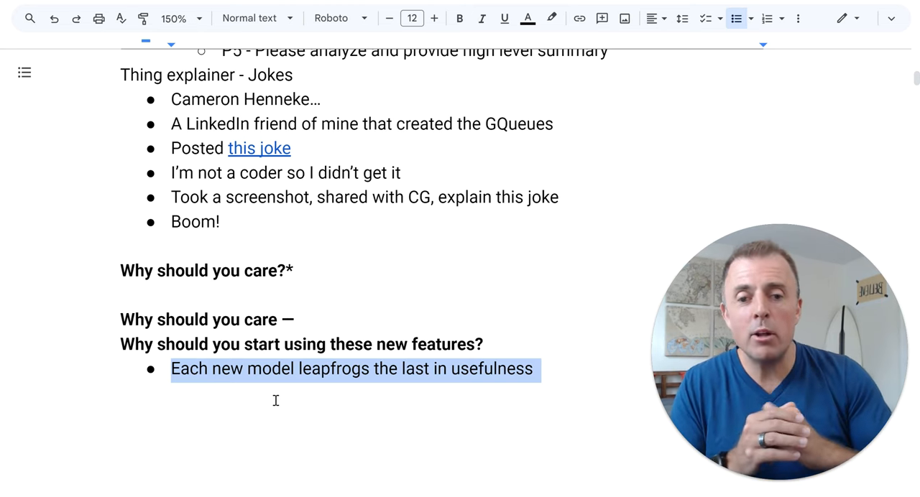
type("Those of us not learning with them,")
type("As they leap forward,")
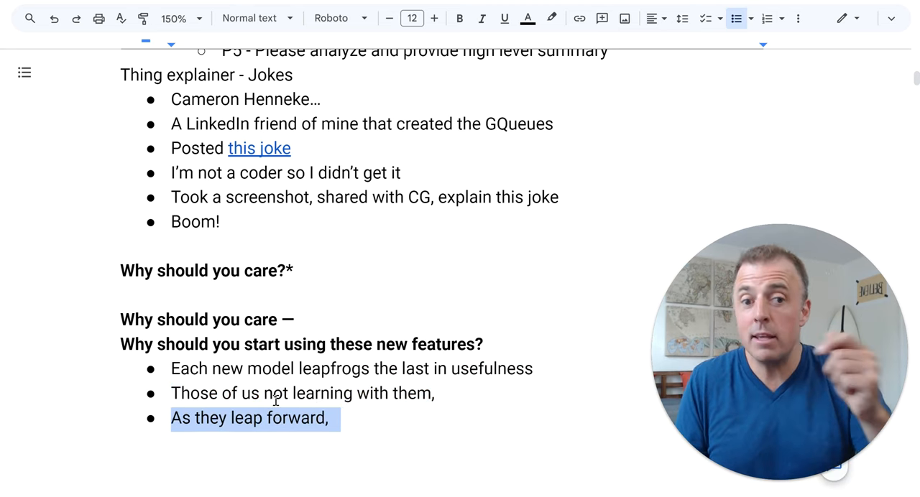
type("Are going to get left behind")
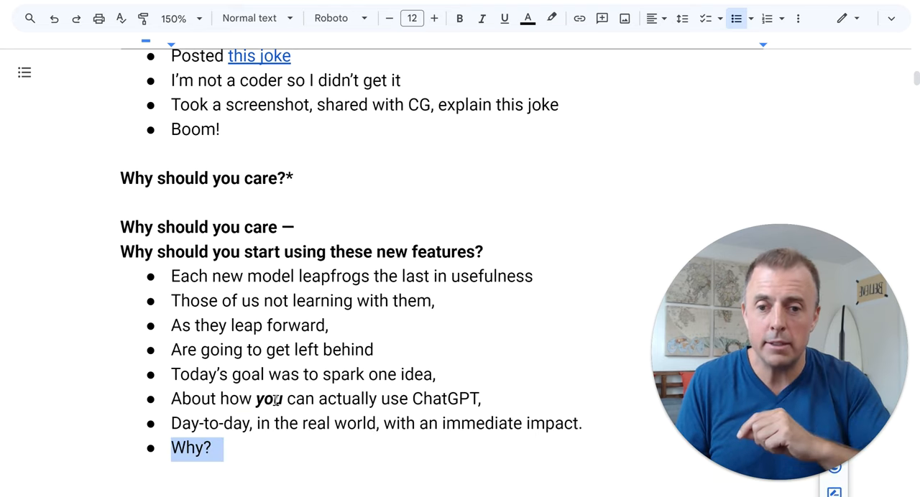
type("This technology will soon be ubiquitous.")
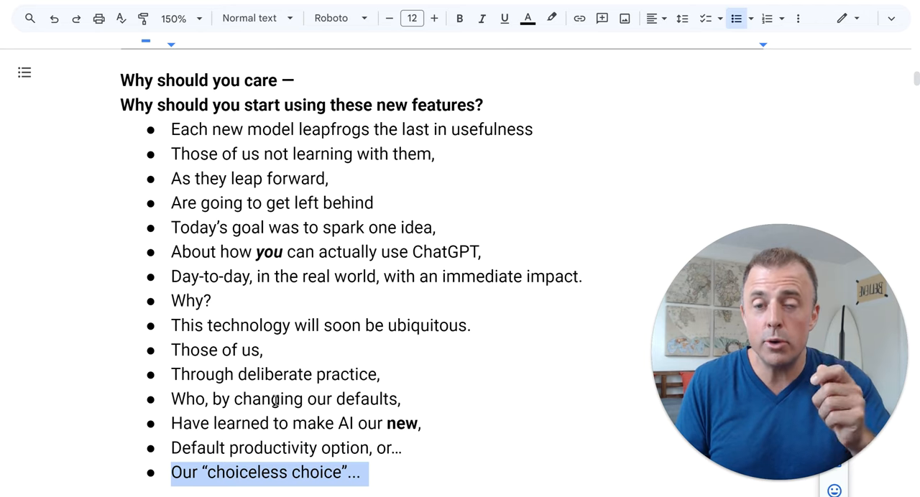
Step: Scroll down to reveal the closing quotes, 'Thanks for watching!' and like/subscribe/share bullets
scroll("down", 3)
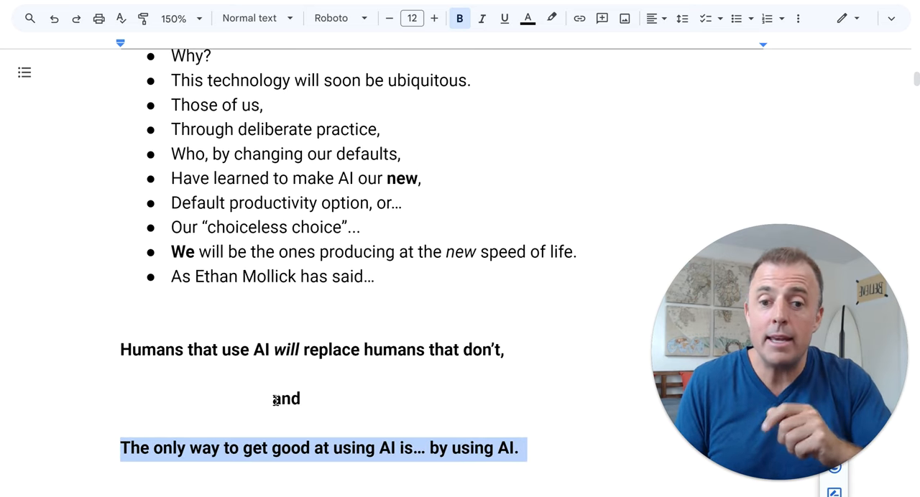
scroll("down", 3)
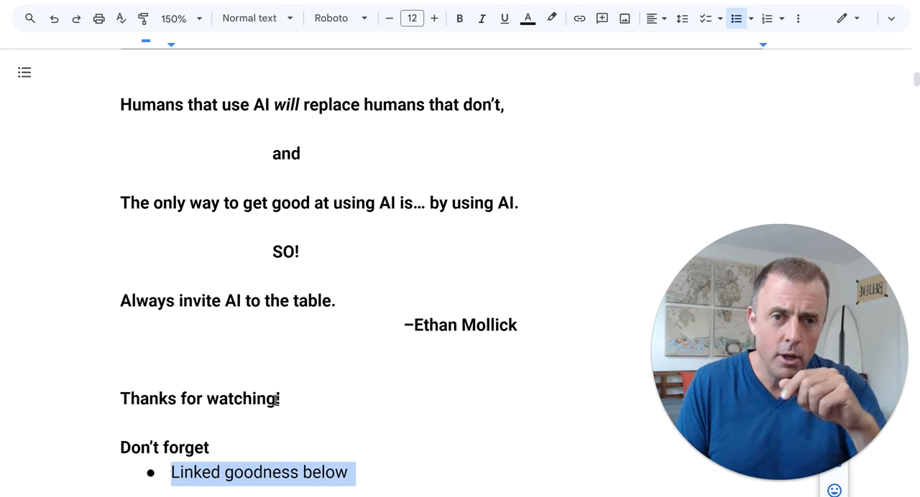
scroll("down", 3)
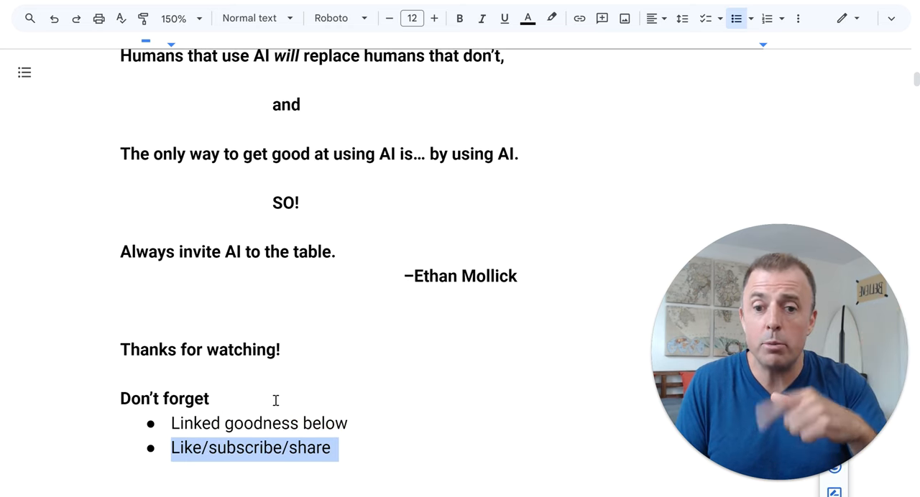